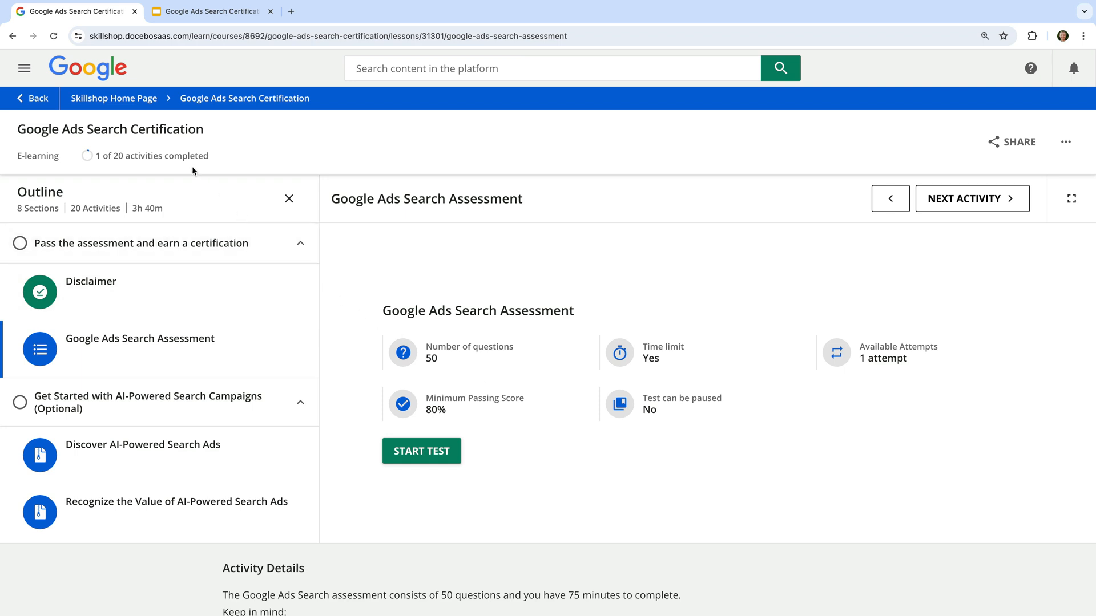
{"action": "mouse_move", "coordinate": [113, 98]}
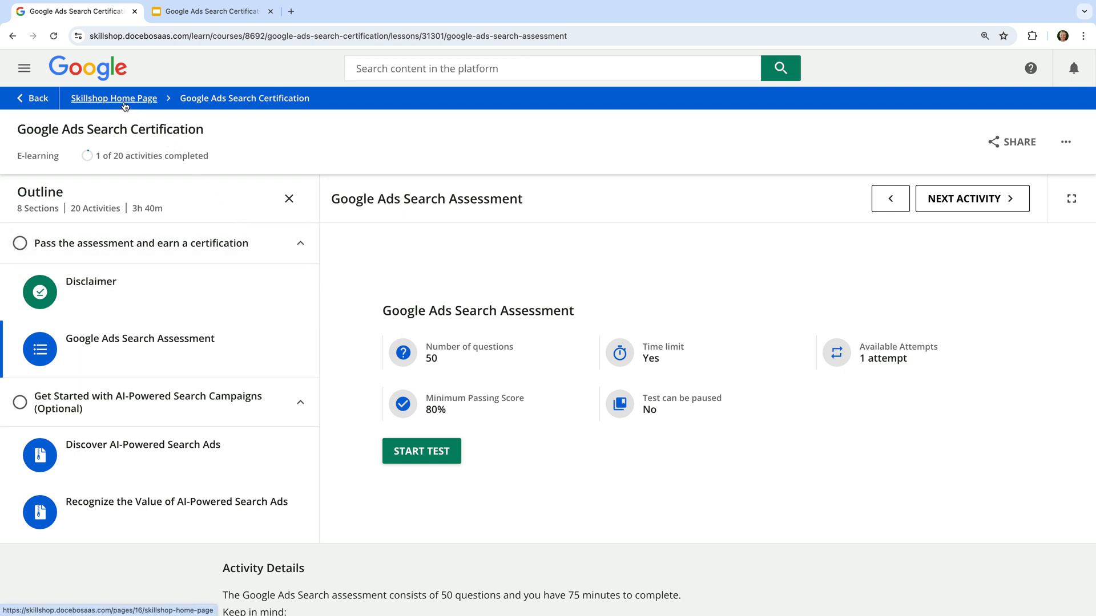
{"action": "mouse_move", "coordinate": [25, 68]}
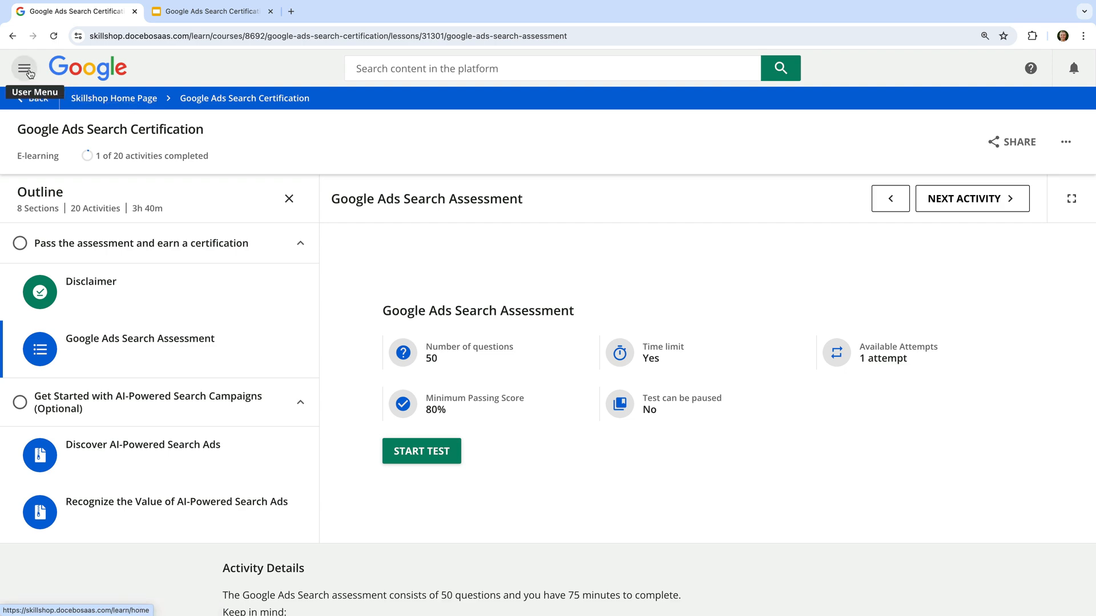
Open Skillshop's navigation drawer from the Google Ads Search assessment page.
{"action": "left_click", "coordinate": [25, 68]}
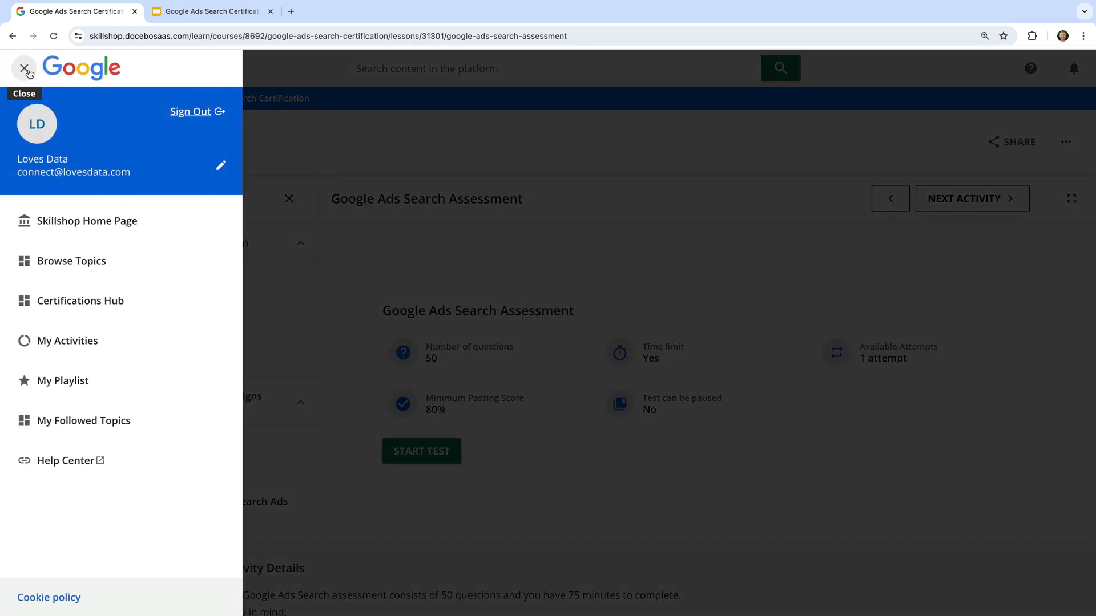
{"action": "mouse_move", "coordinate": [81, 301]}
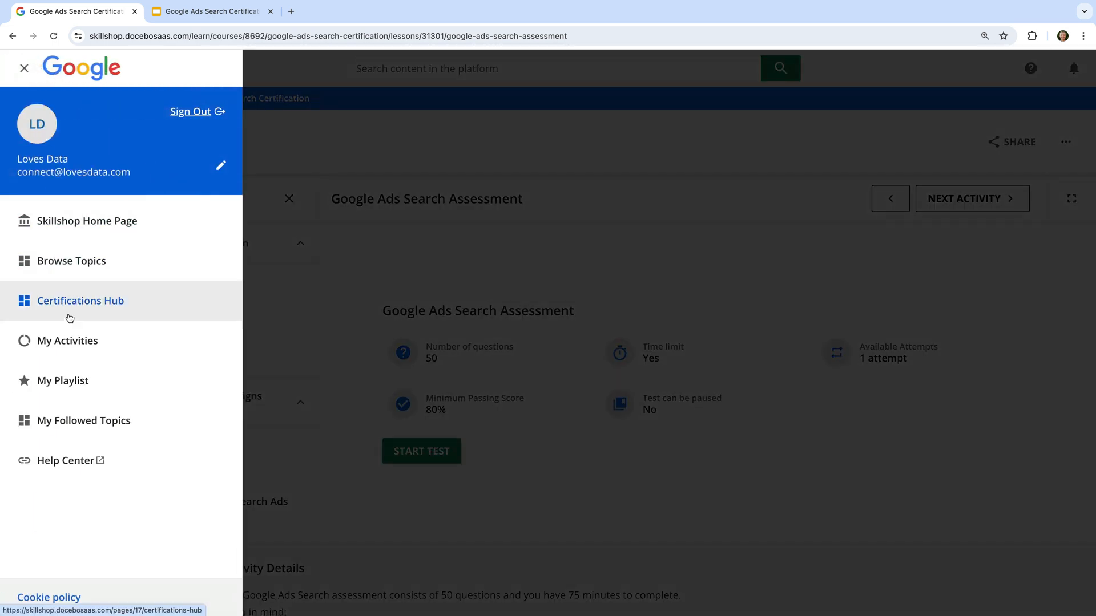
Open the Certifications Hub and scroll to the Apps, Creative and Display certifications.
{"action": "left_click", "coordinate": [81, 301]}
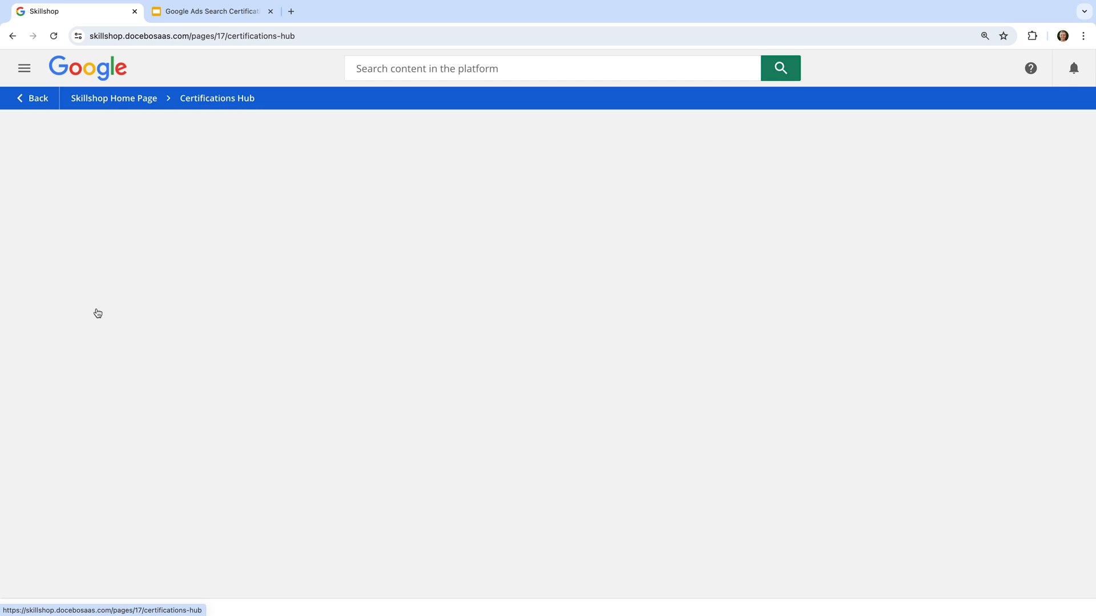
{"action": "scroll", "scroll_direction": "down", "scroll_amount": 3}
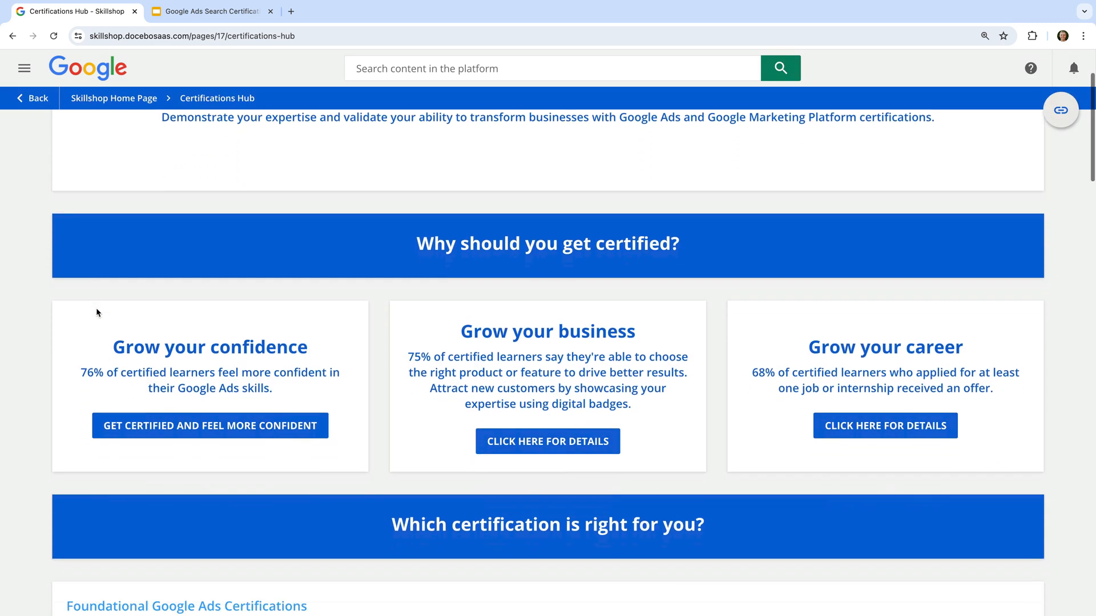
{"action": "scroll", "scroll_direction": "down", "scroll_amount": 3}
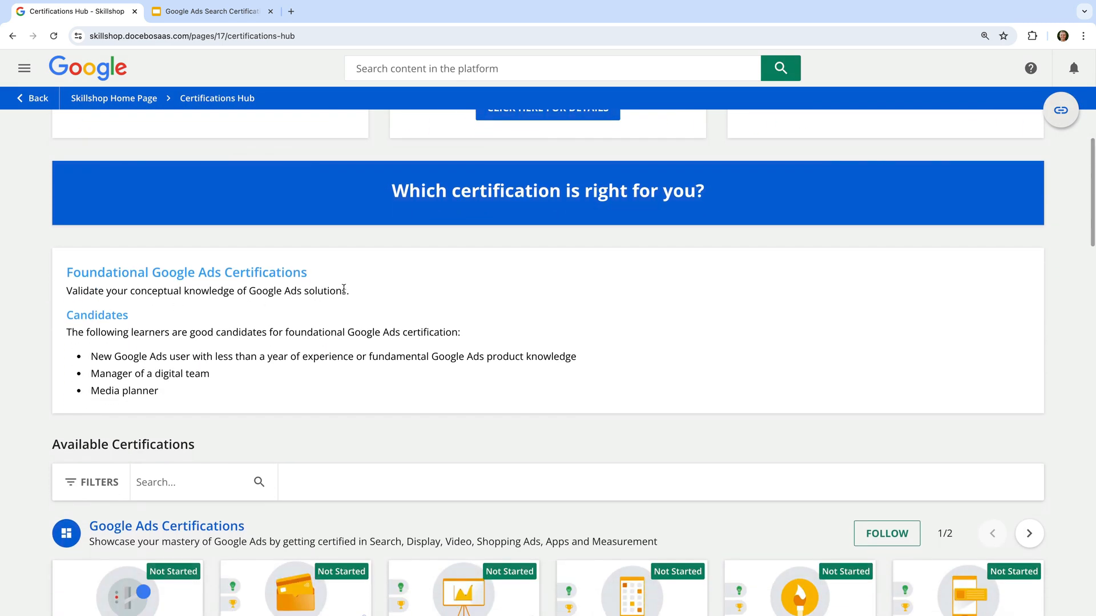
{"action": "mouse_move", "coordinate": [348, 287]}
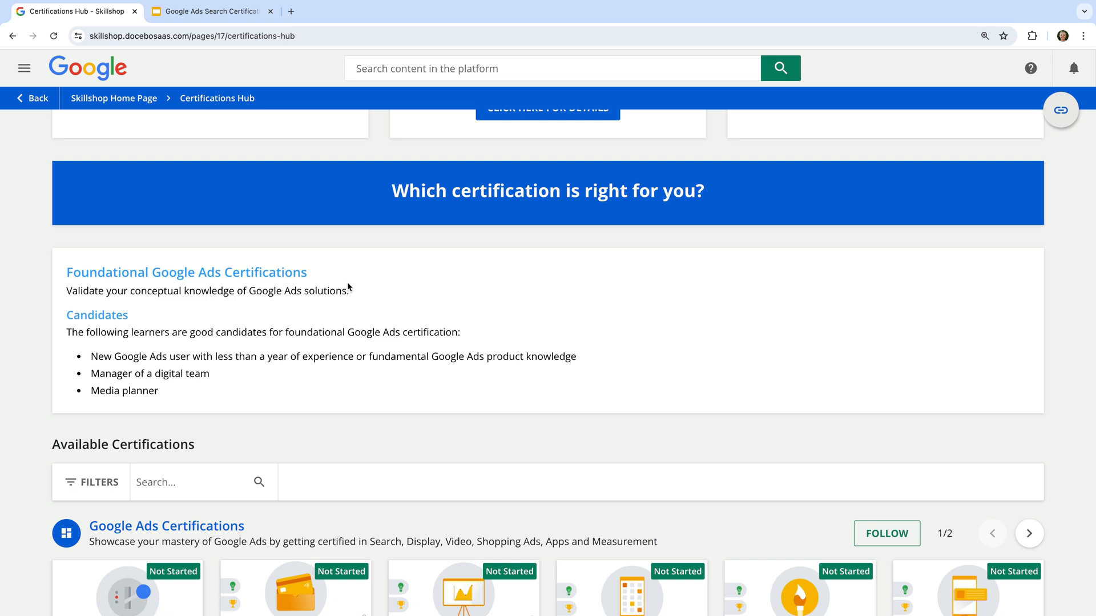
{"action": "scroll", "scroll_direction": "down", "scroll_amount": 3}
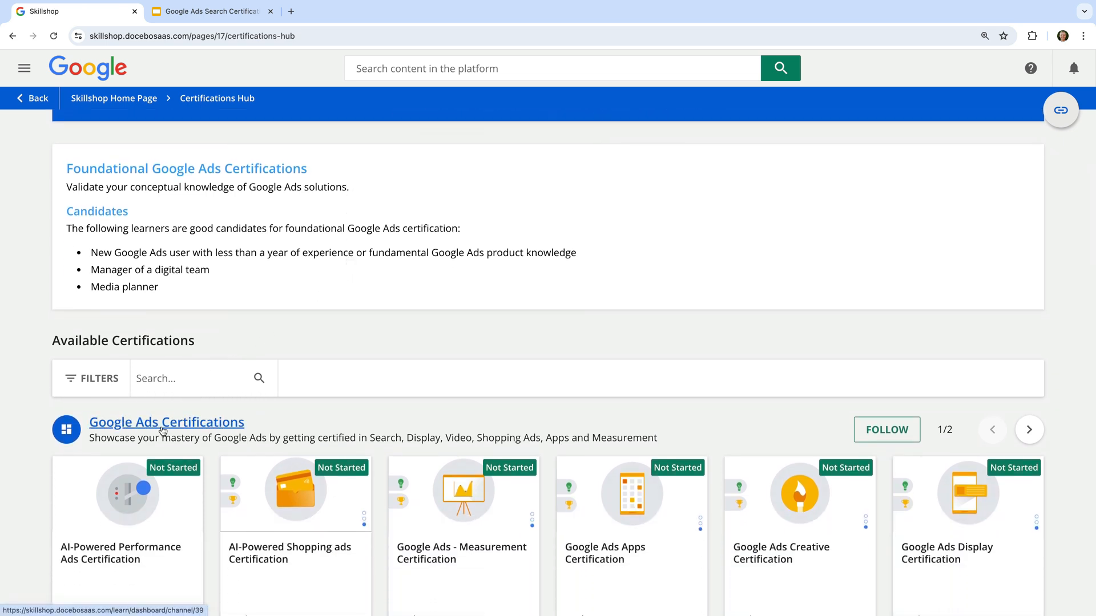
Open the Google Ads Certifications channel page listing all 11 certification courses.
{"action": "left_click", "coordinate": [166, 423]}
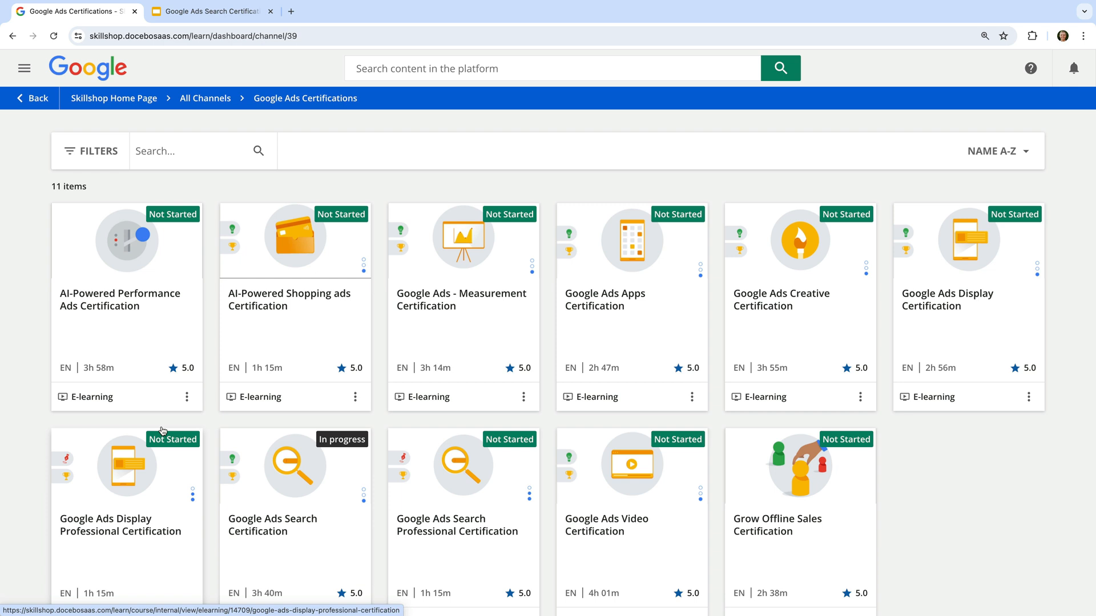
{"action": "mouse_move", "coordinate": [280, 339]}
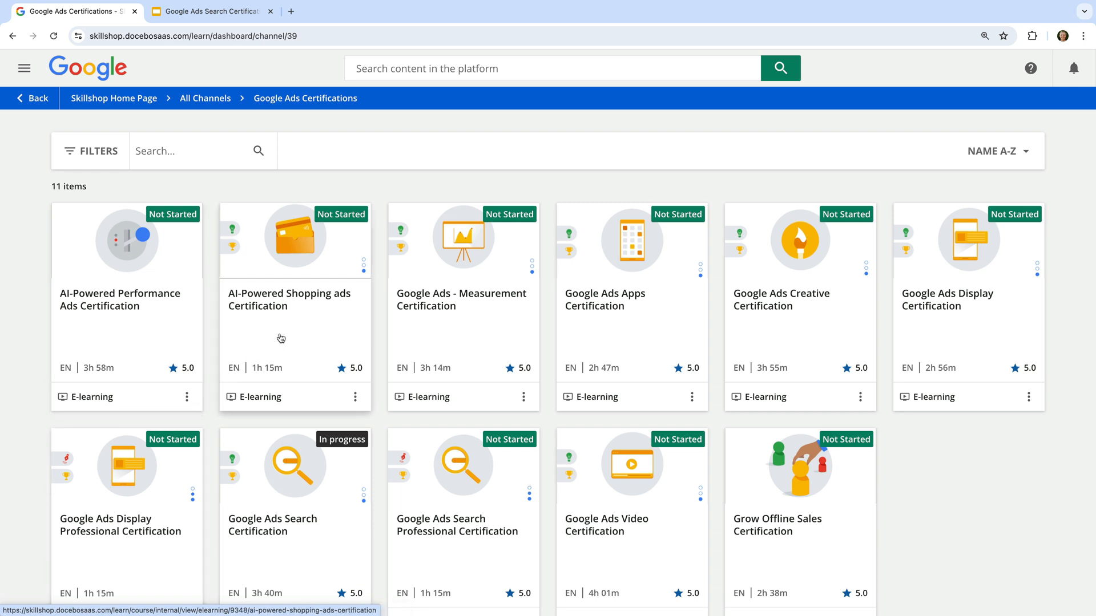
{"action": "mouse_move", "coordinate": [301, 323]}
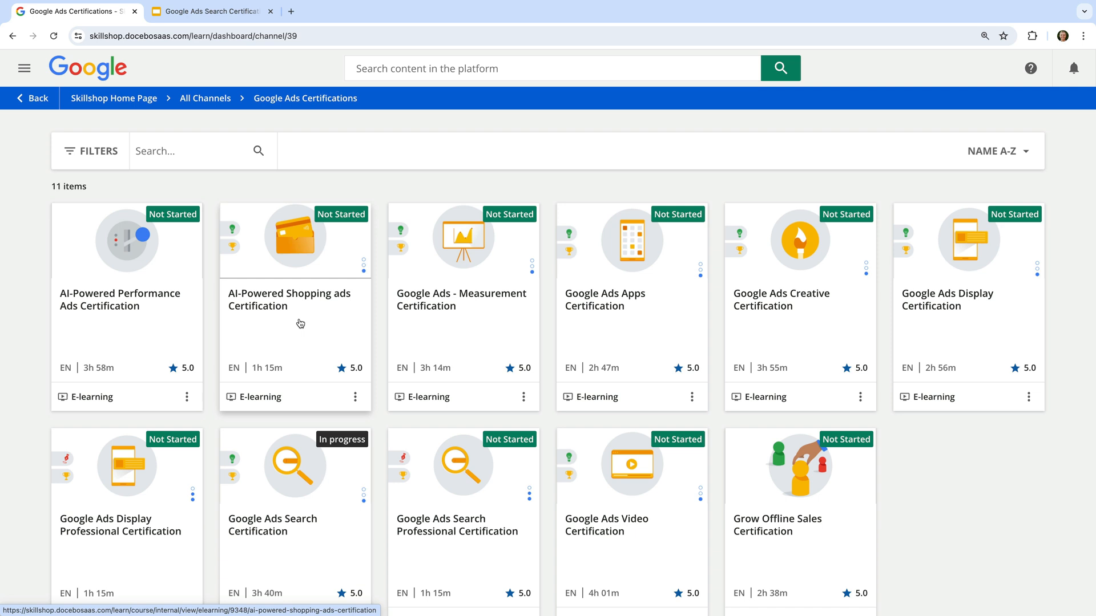
{"action": "mouse_move", "coordinate": [622, 345]}
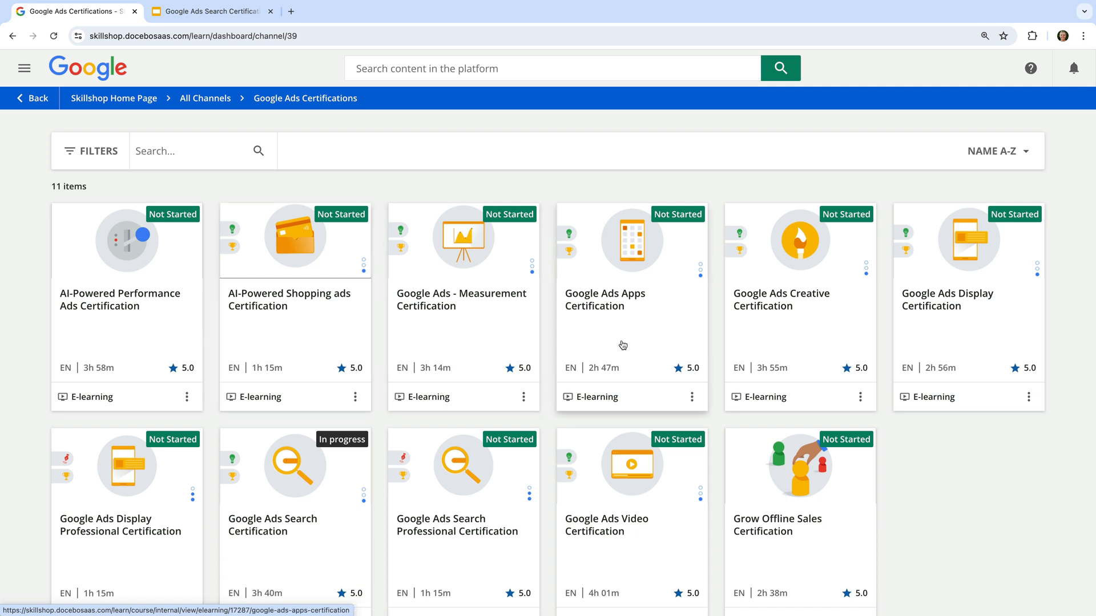
{"action": "mouse_move", "coordinate": [941, 330]}
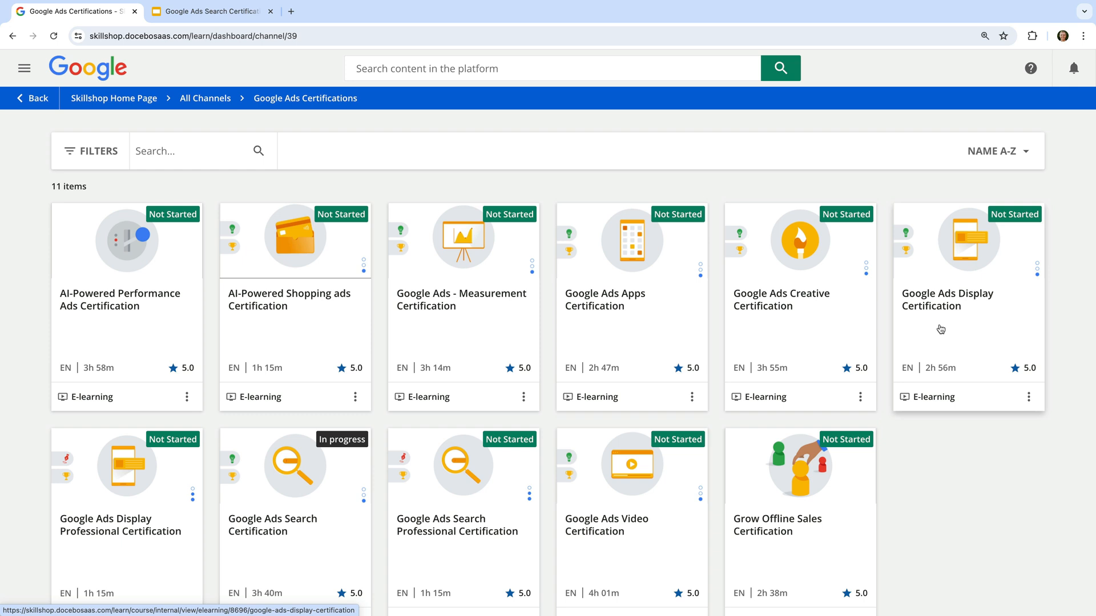
{"action": "mouse_move", "coordinate": [677, 345]}
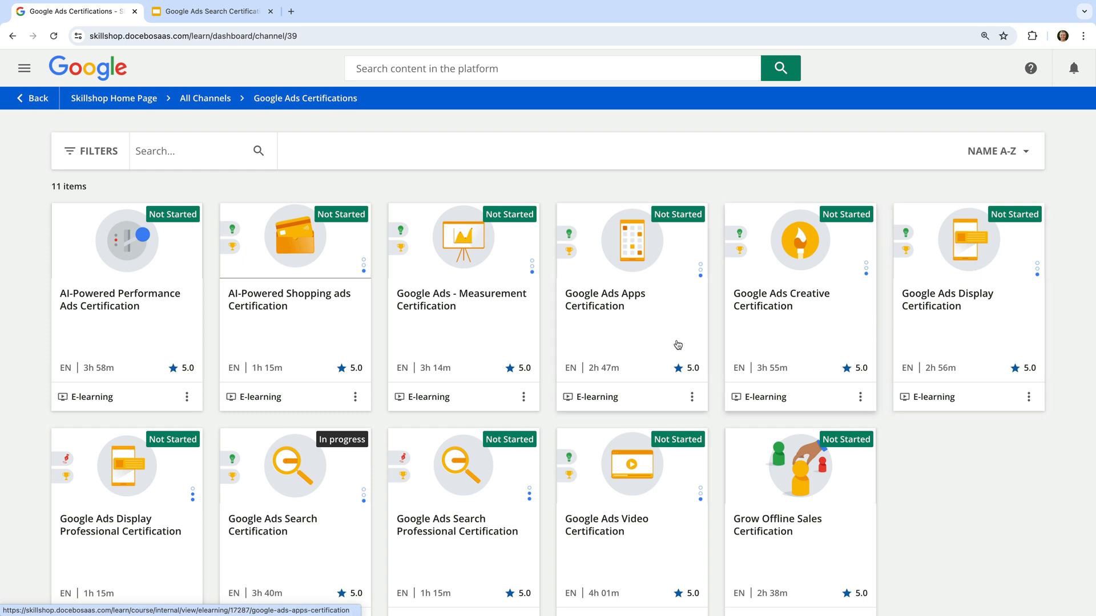
{"action": "mouse_move", "coordinate": [324, 547]}
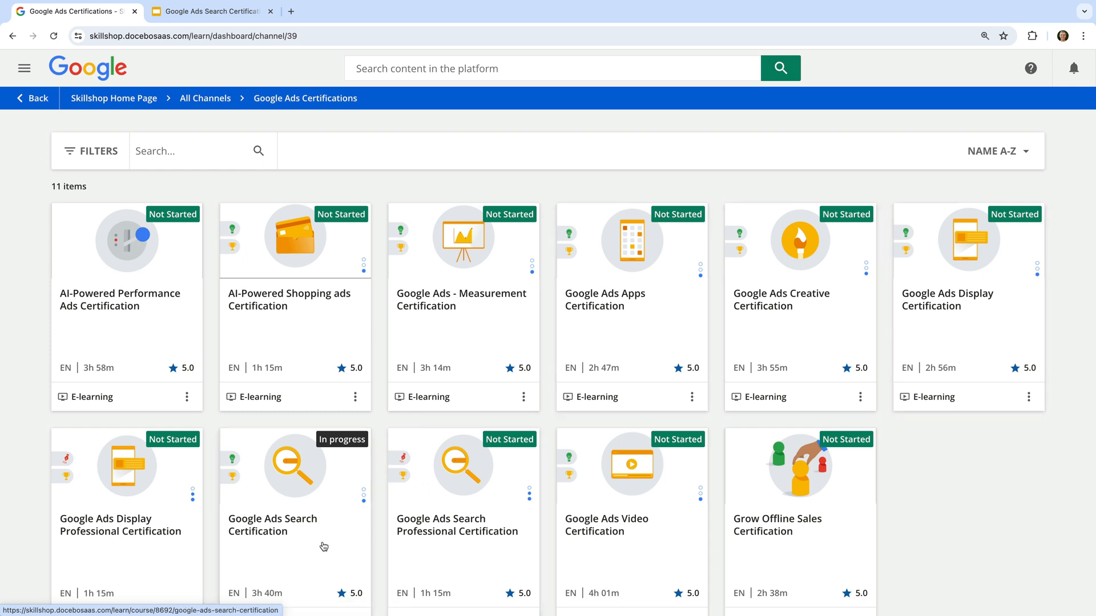
{"action": "mouse_move", "coordinate": [505, 507]}
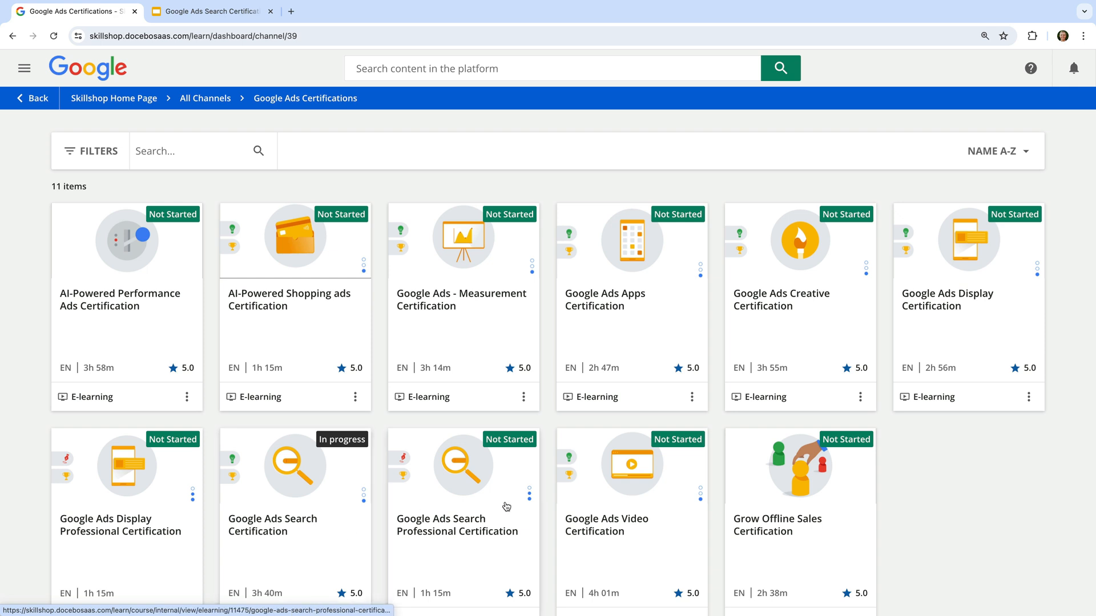
{"action": "mouse_move", "coordinate": [648, 535]}
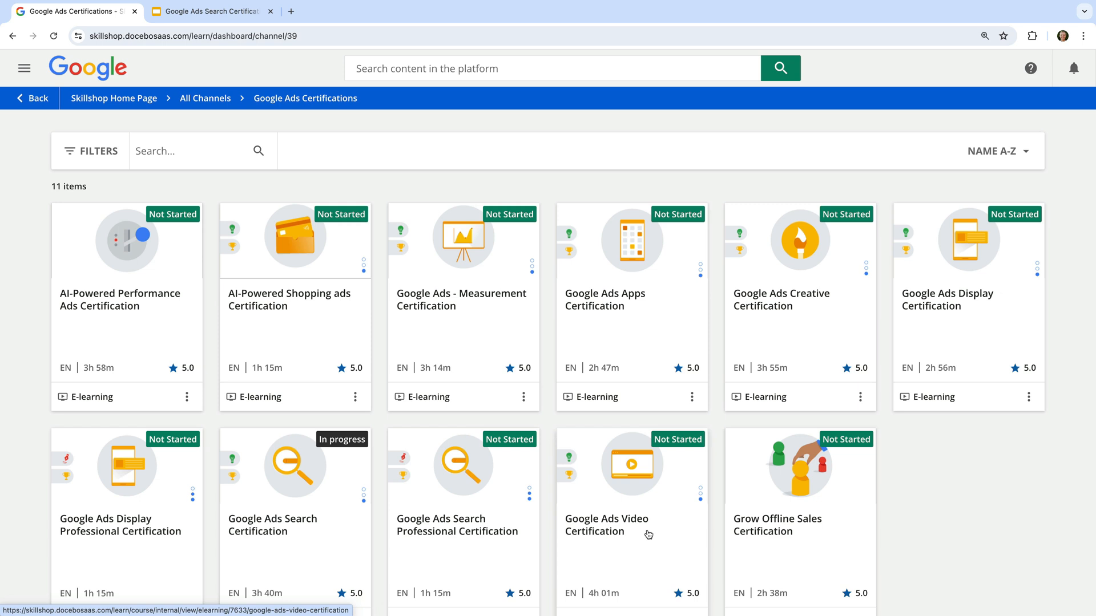
{"action": "mouse_move", "coordinate": [442, 315]}
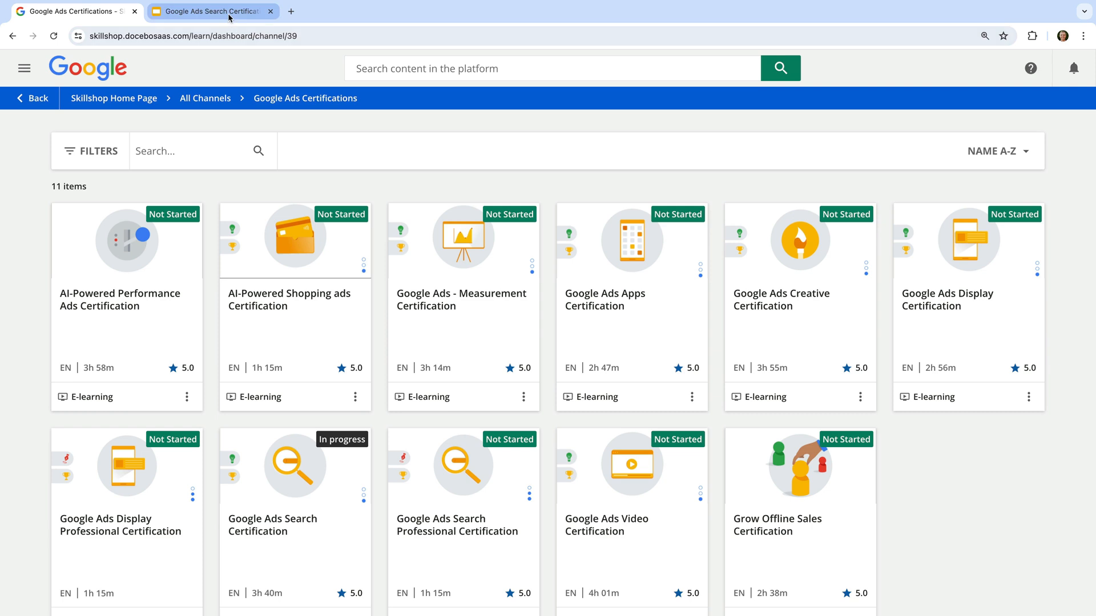
Switch to the 'Google Ads Search Certification – Example Questions' deck in Google Slides.
{"action": "left_click", "coordinate": [209, 12]}
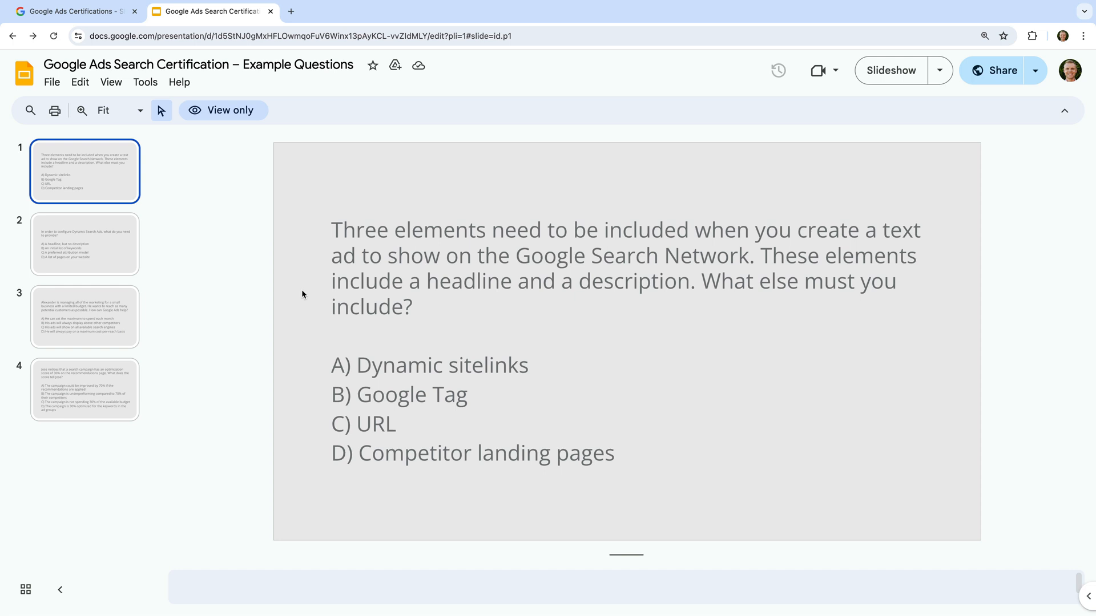
{"action": "mouse_move", "coordinate": [443, 331]}
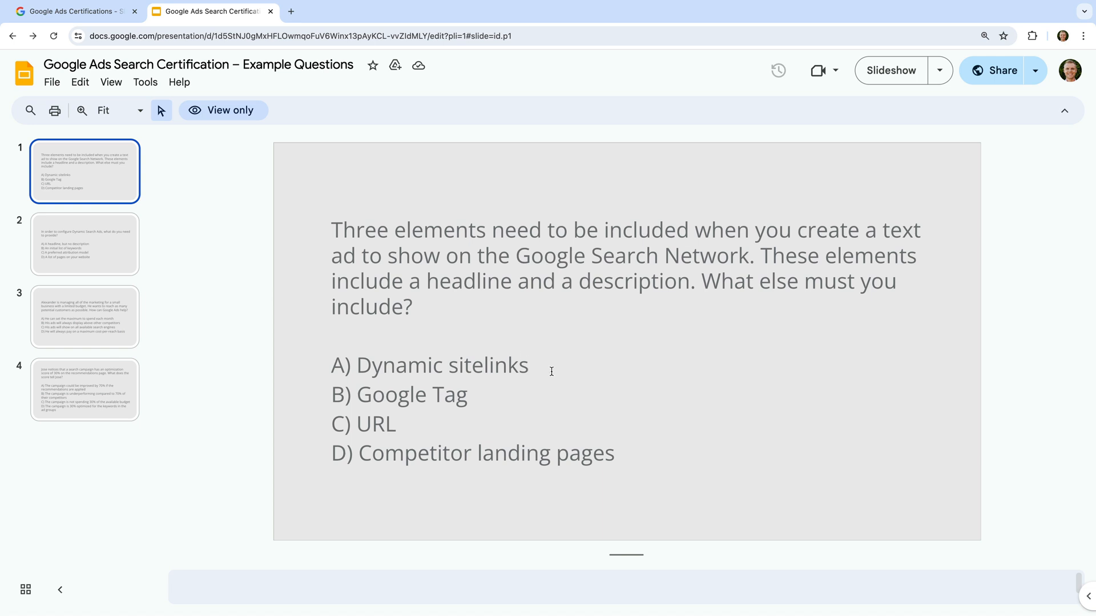
{"action": "mouse_move", "coordinate": [475, 393]}
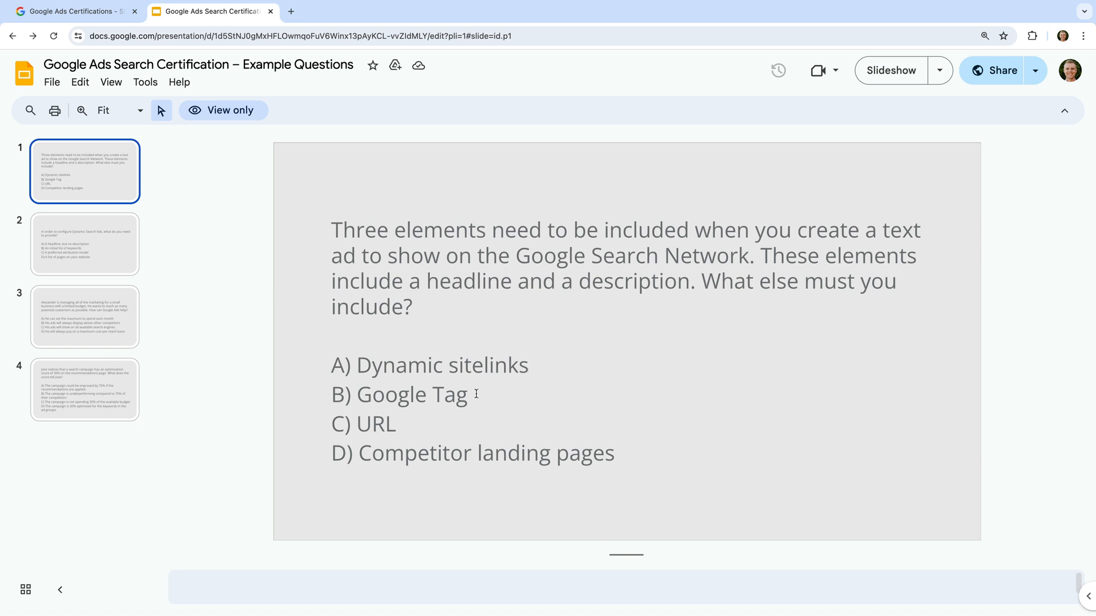
{"action": "mouse_move", "coordinate": [419, 421]}
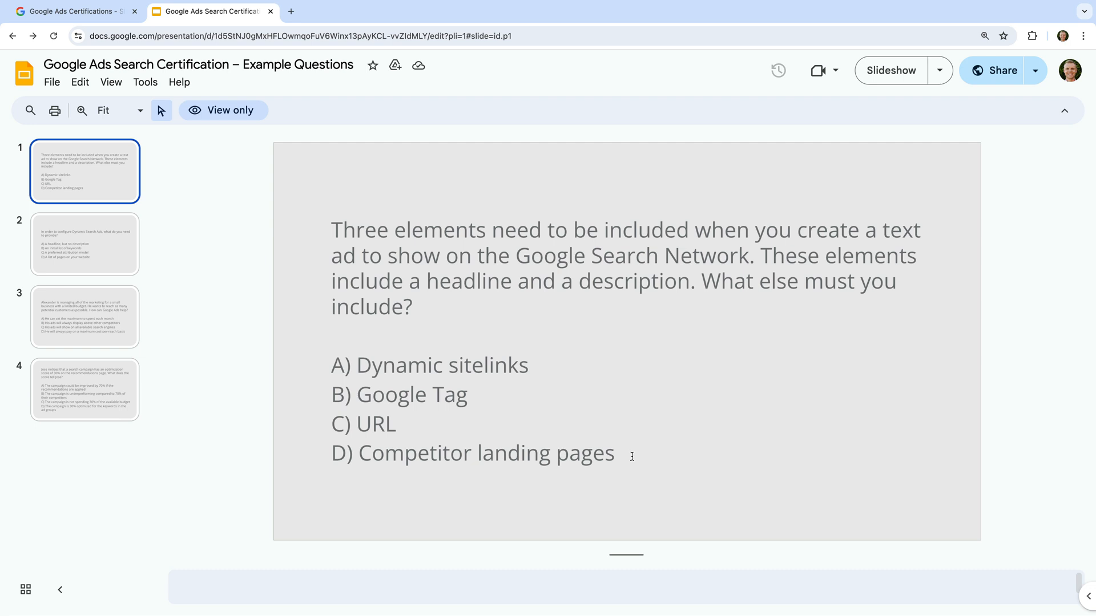
{"action": "mouse_move", "coordinate": [429, 421]}
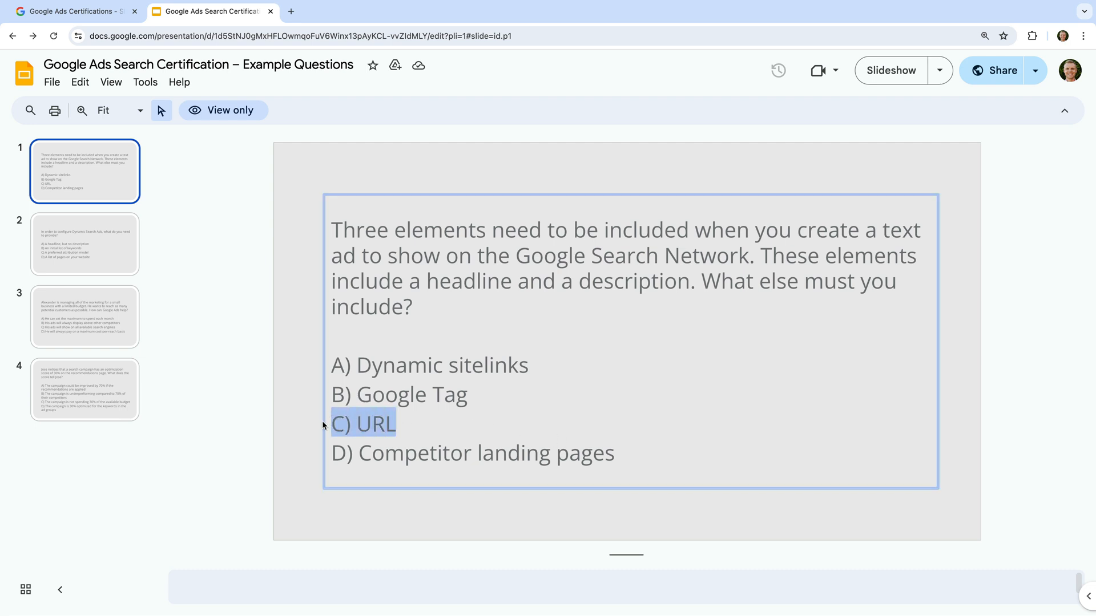
Step through slide 2 to slide 3, Alexander's limited-budget question.
{"action": "left_click", "coordinate": [84, 244]}
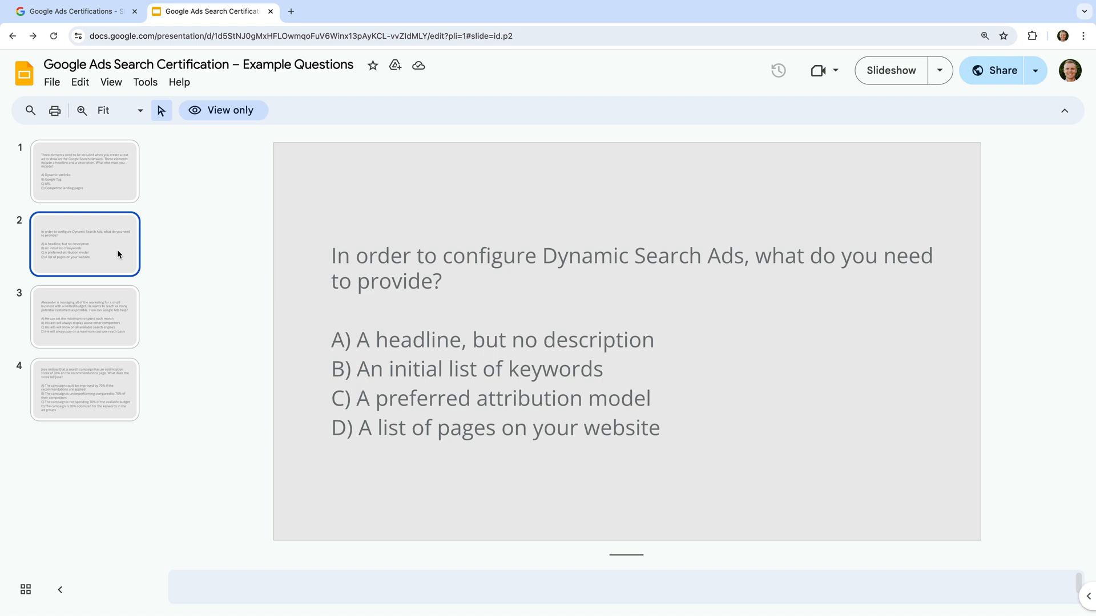
{"action": "mouse_move", "coordinate": [543, 311]}
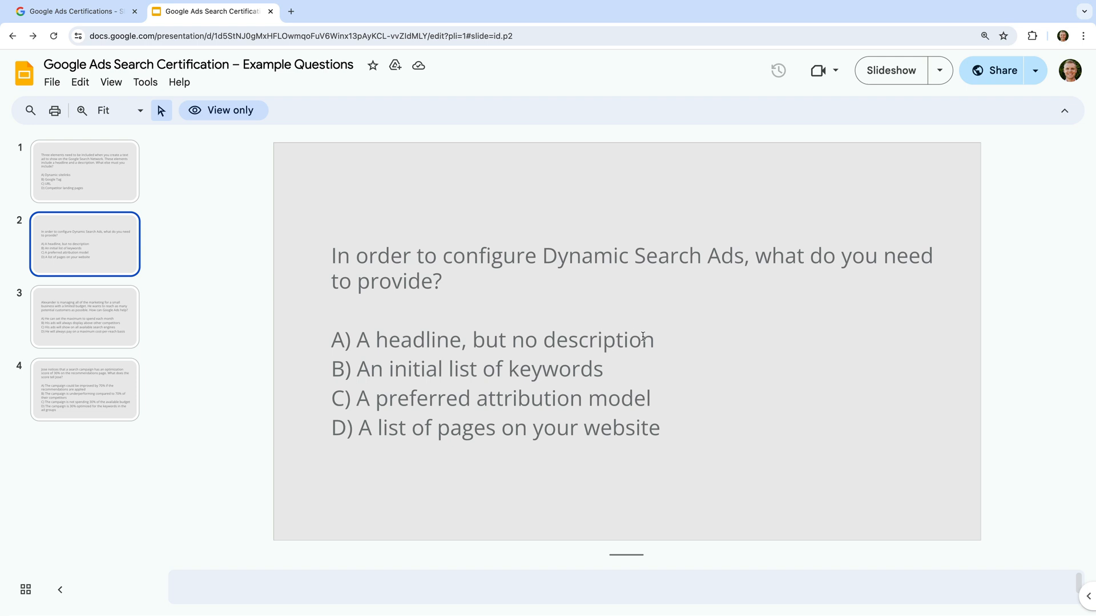
{"action": "mouse_move", "coordinate": [680, 348]}
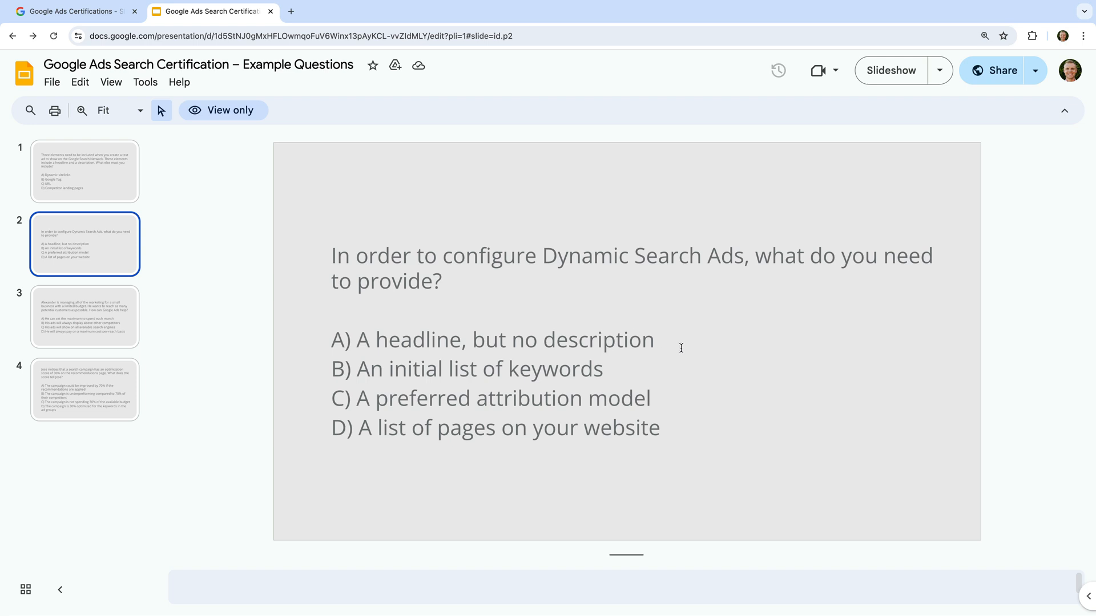
{"action": "mouse_move", "coordinate": [620, 366]}
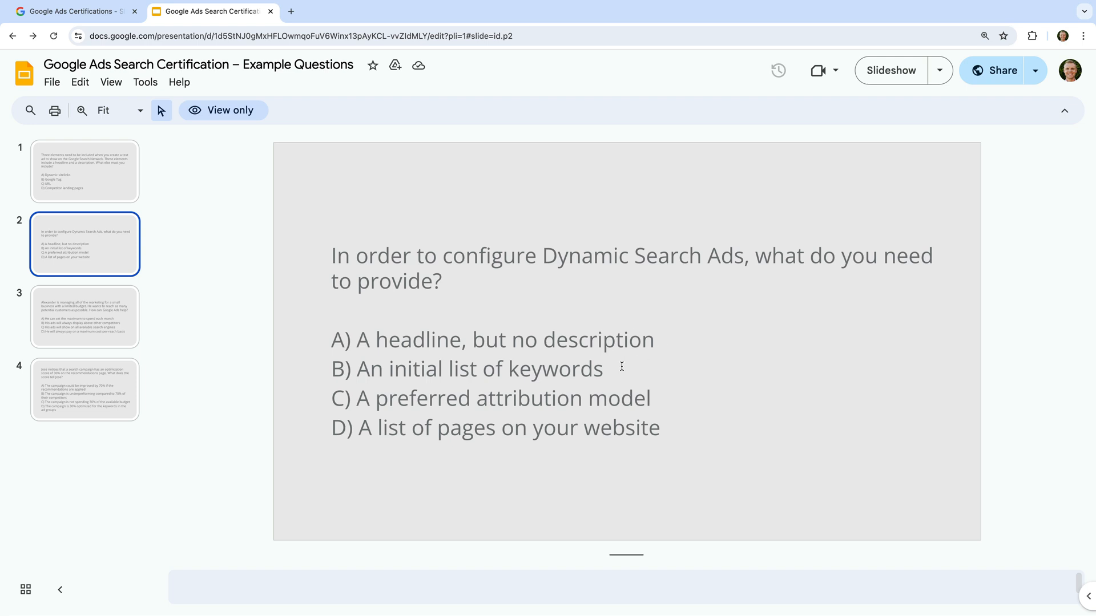
{"action": "mouse_move", "coordinate": [676, 398]}
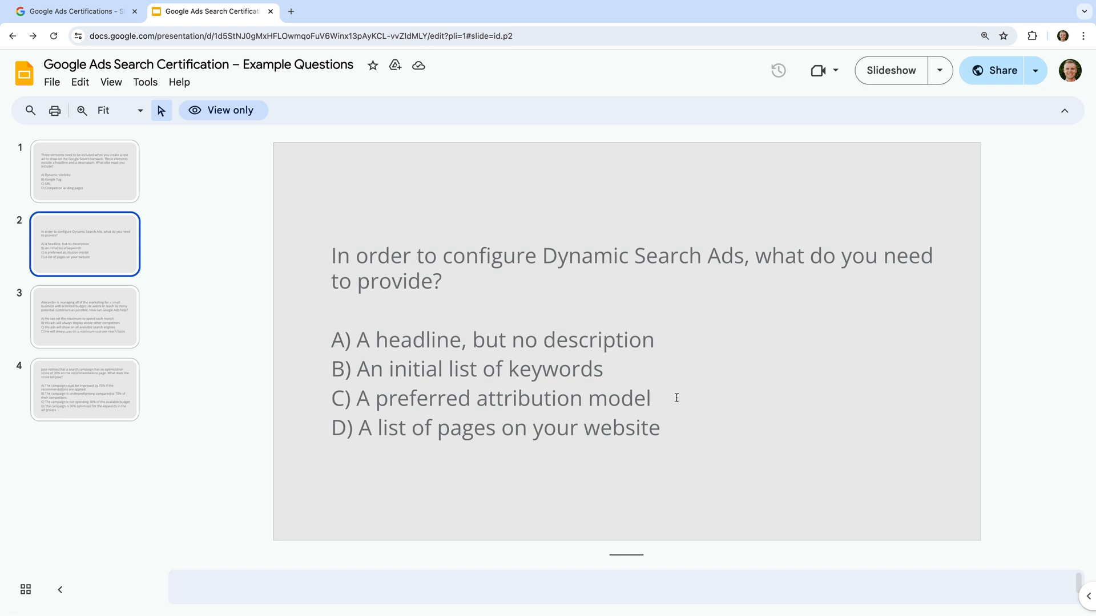
{"action": "mouse_move", "coordinate": [696, 426]}
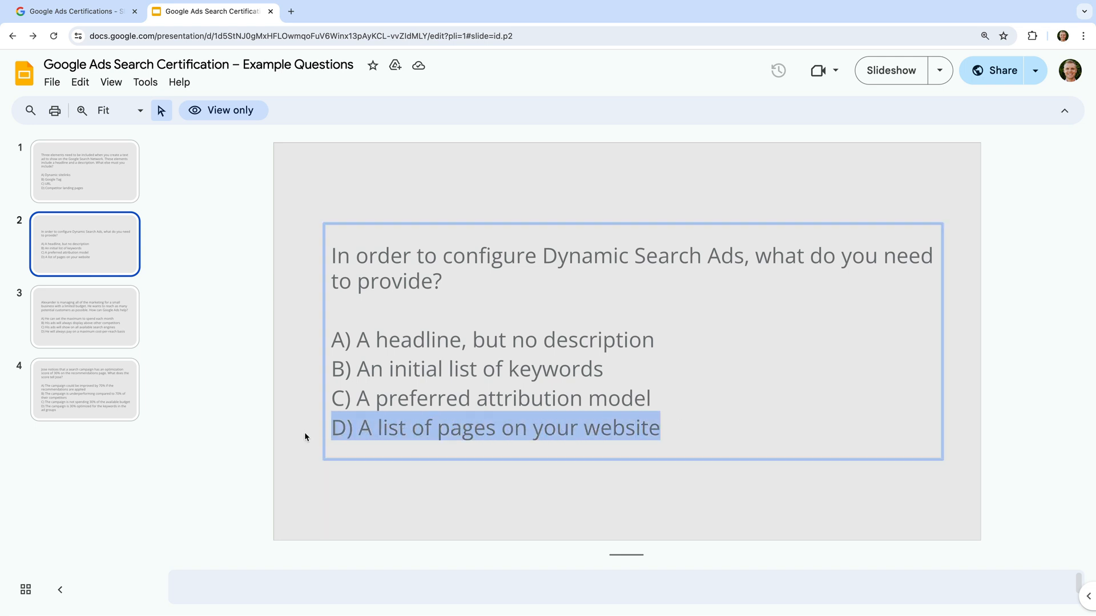
{"action": "left_click", "coordinate": [84, 317]}
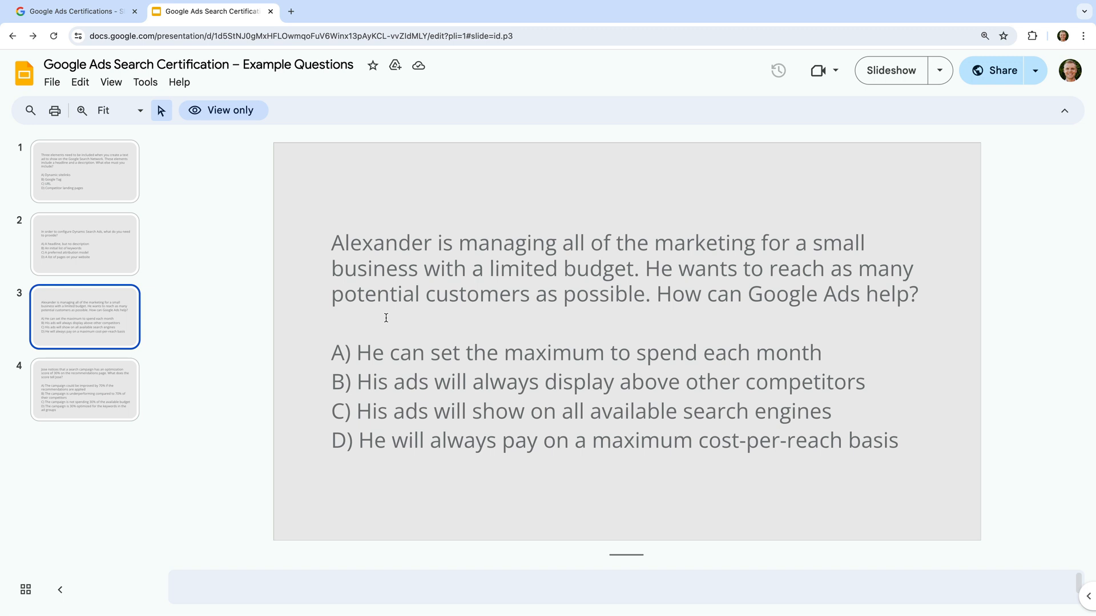
{"action": "mouse_move", "coordinate": [314, 349]}
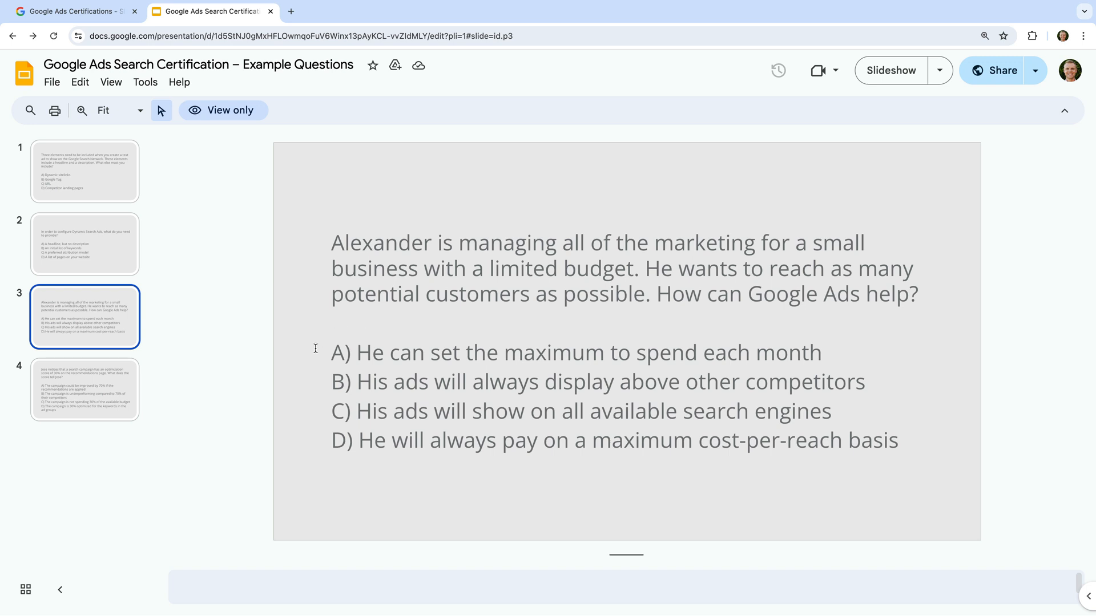
{"action": "mouse_move", "coordinate": [306, 360]}
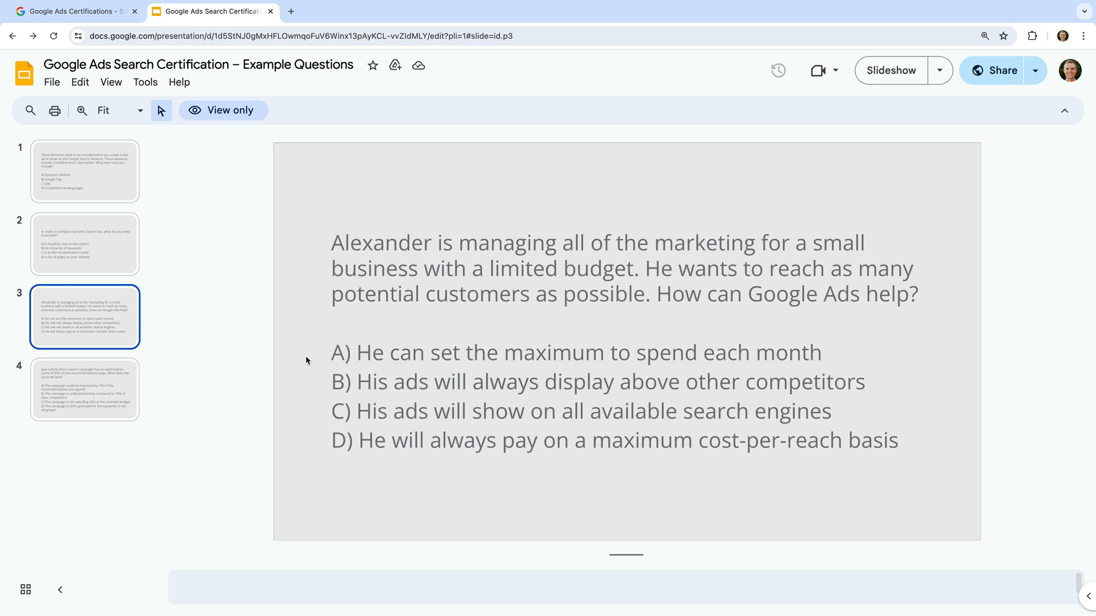
{"action": "mouse_move", "coordinate": [317, 379]}
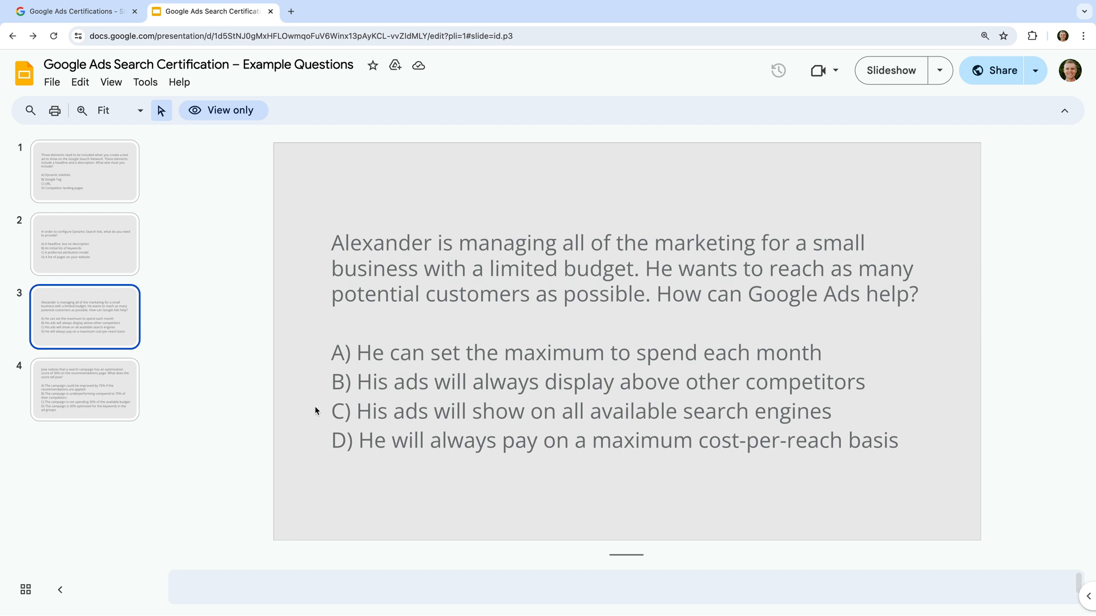
{"action": "mouse_move", "coordinate": [313, 443]}
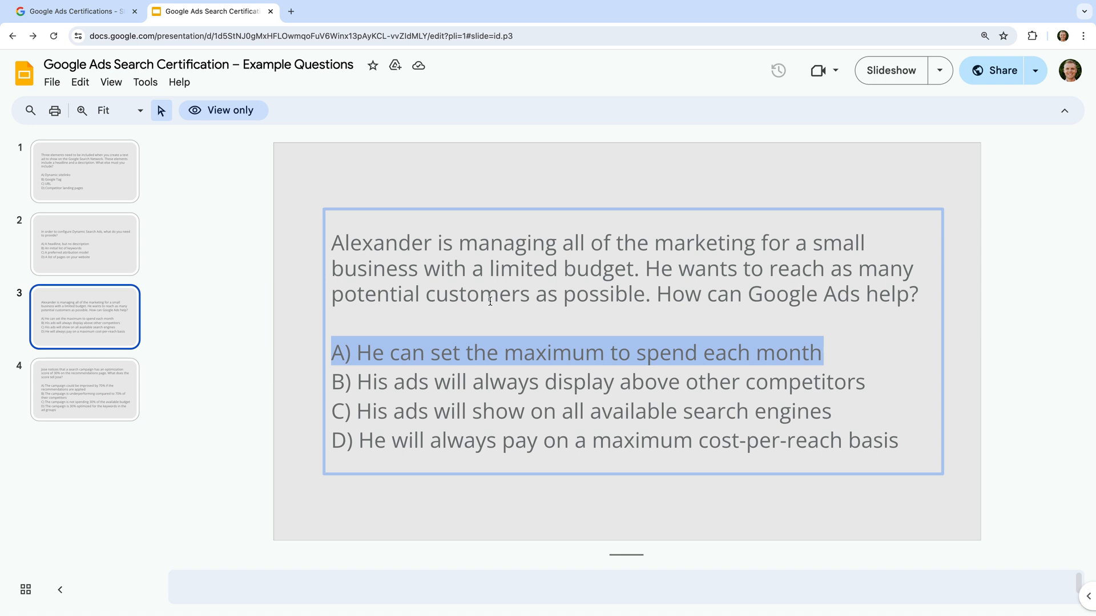
Show slide 4, Jose's 30% optimization score question.
{"action": "left_click", "coordinate": [84, 389]}
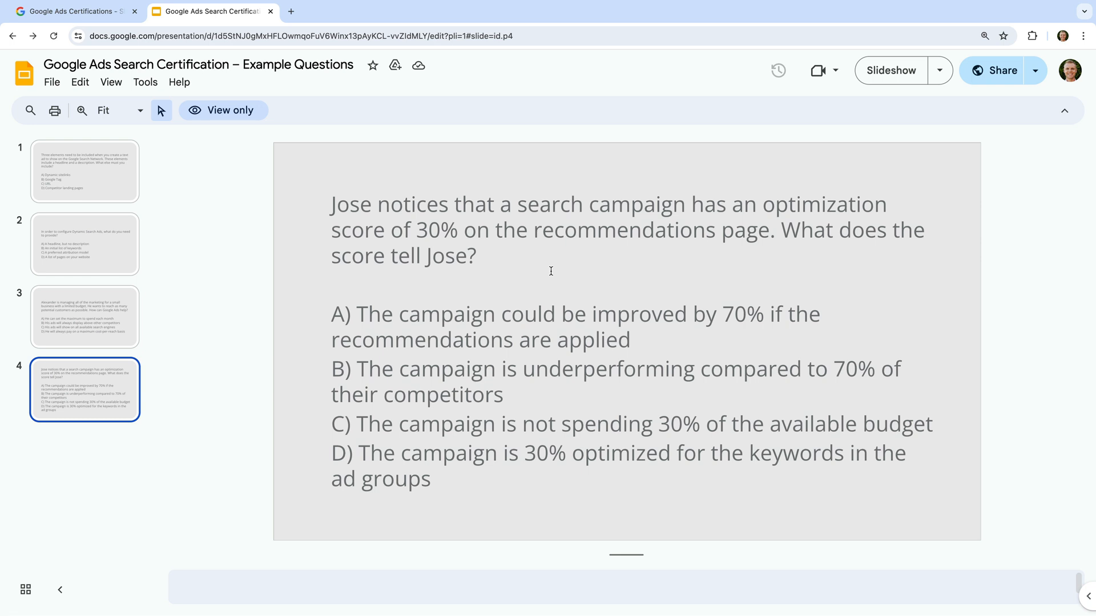
{"action": "mouse_move", "coordinate": [325, 330]}
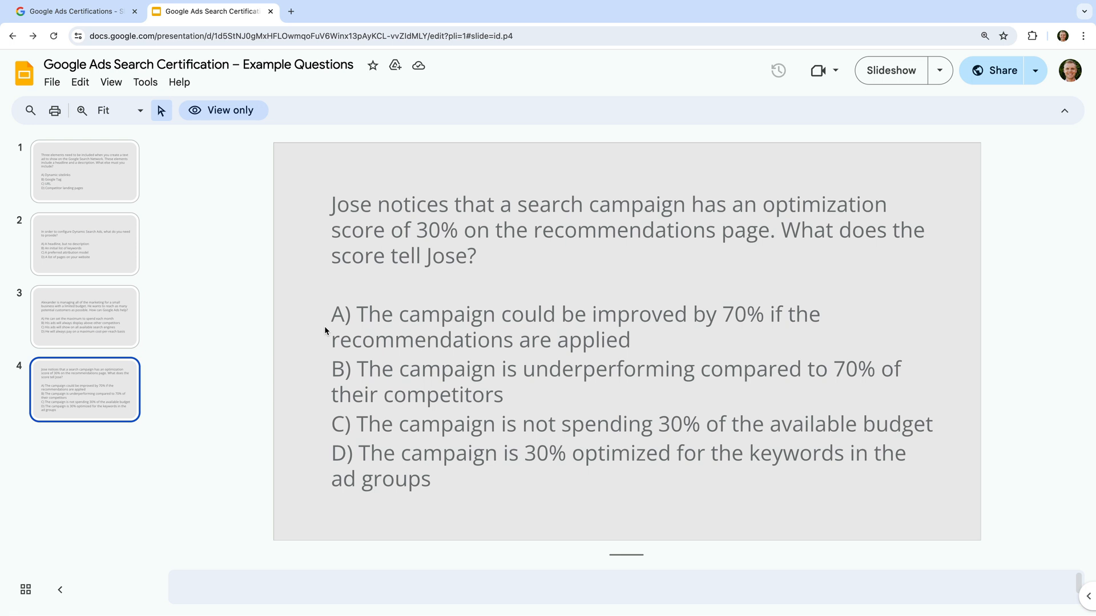
{"action": "mouse_move", "coordinate": [315, 377]}
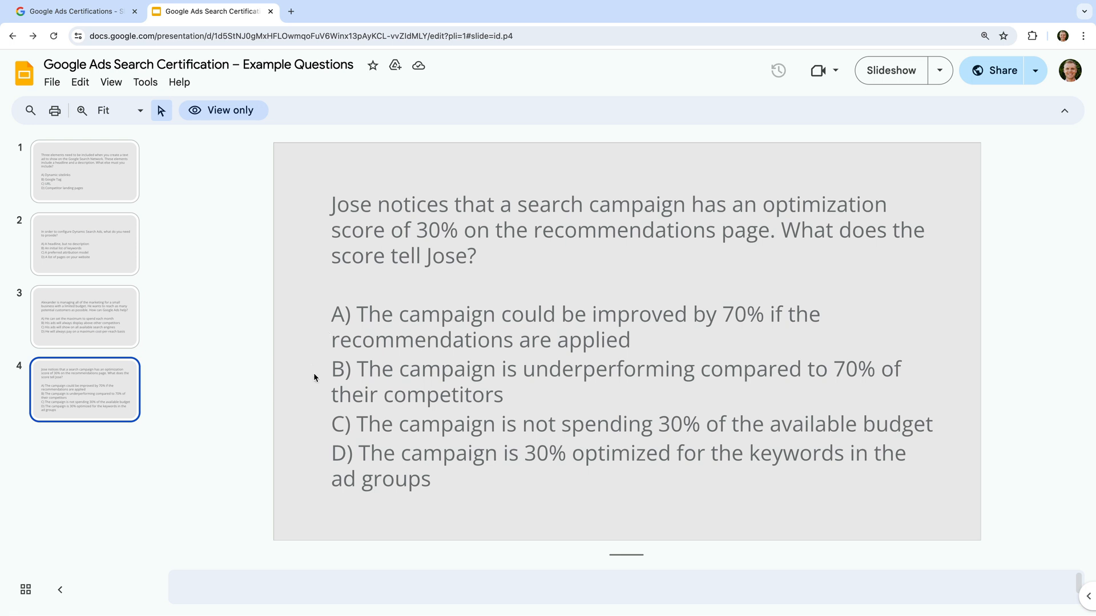
{"action": "mouse_move", "coordinate": [321, 385]}
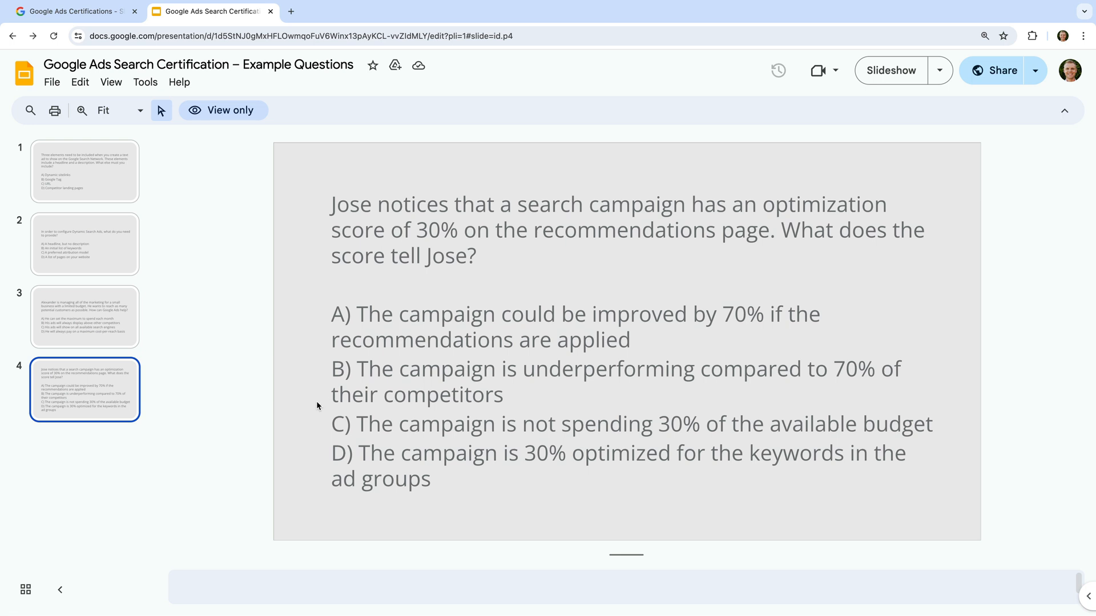
{"action": "mouse_move", "coordinate": [321, 427]}
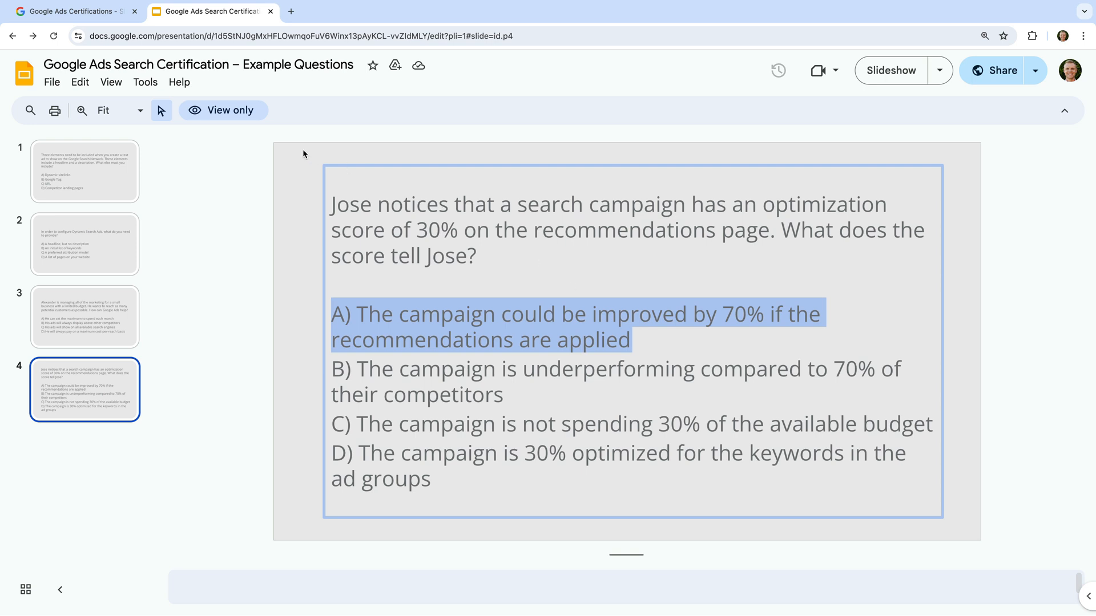
Back in Skillshop, reopen the Certifications Hub and scroll to the professional Display, Search and Video certifications.
{"action": "left_click", "coordinate": [73, 12]}
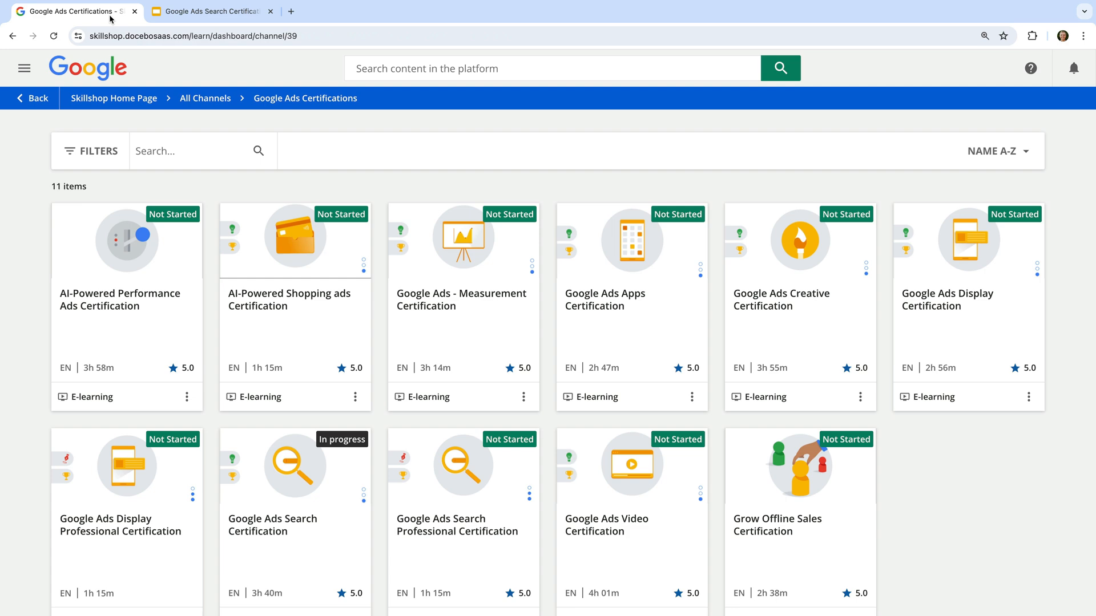
{"action": "mouse_move", "coordinate": [246, 190]}
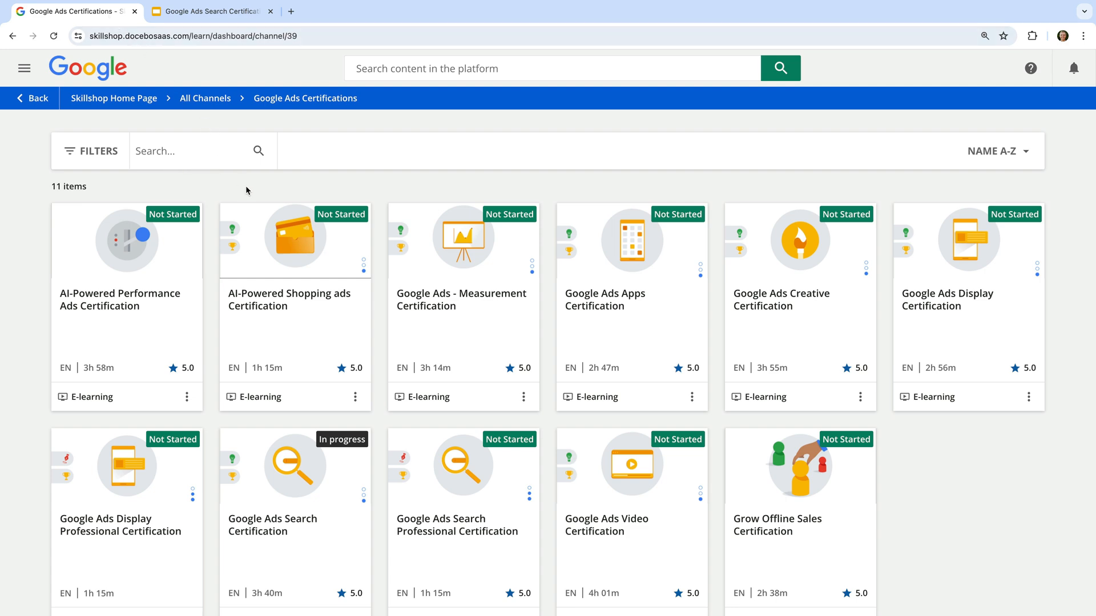
{"action": "left_click", "coordinate": [189, 150]}
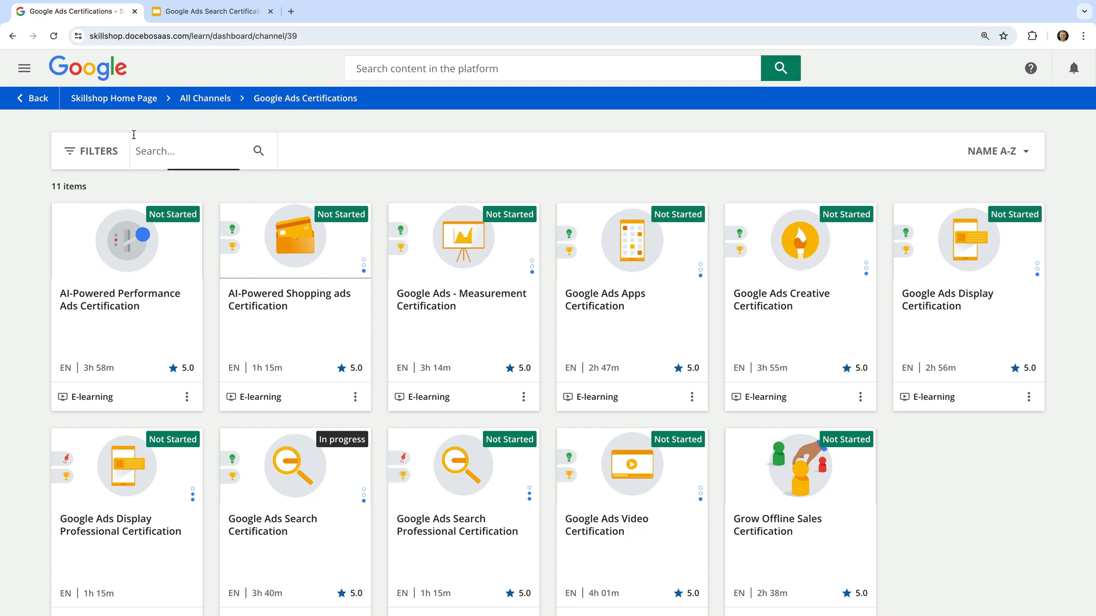
{"action": "left_click", "coordinate": [24, 68]}
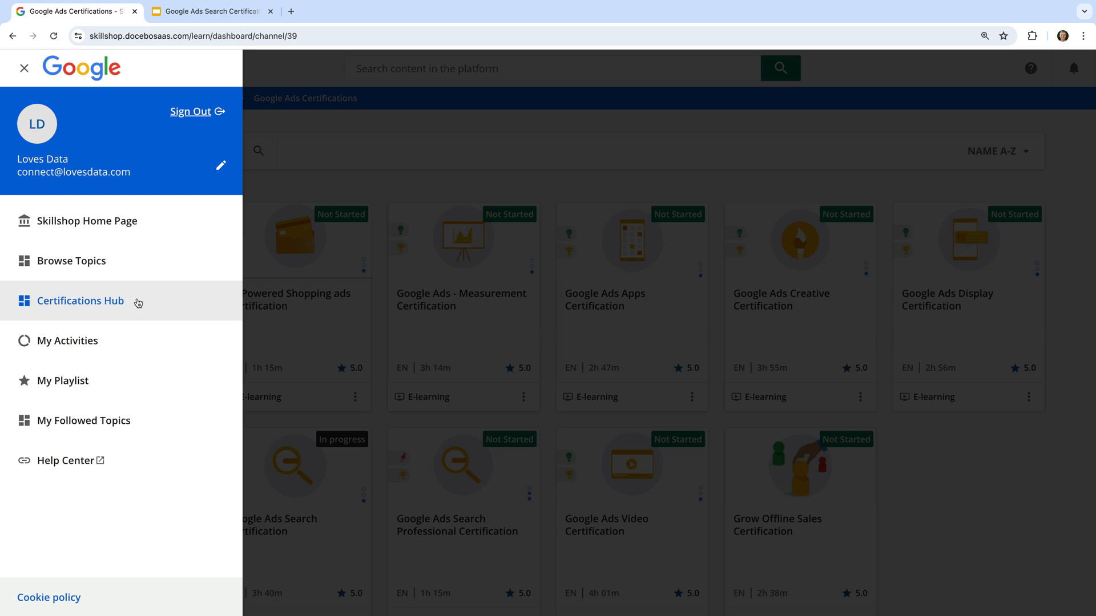
{"action": "left_click", "coordinate": [81, 301]}
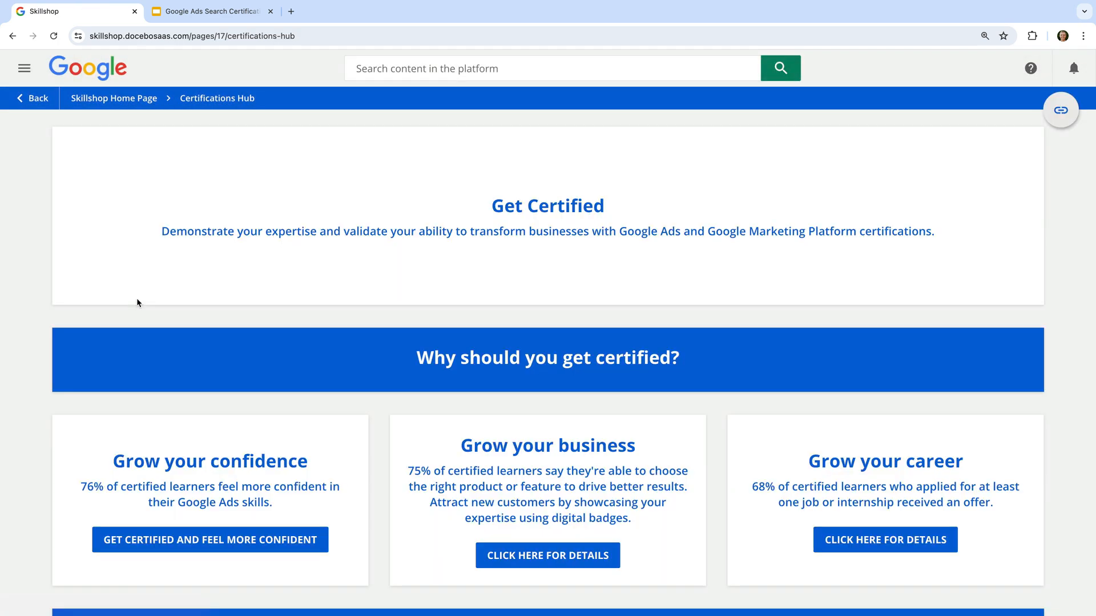
{"action": "scroll", "scroll_direction": "down", "scroll_amount": 3}
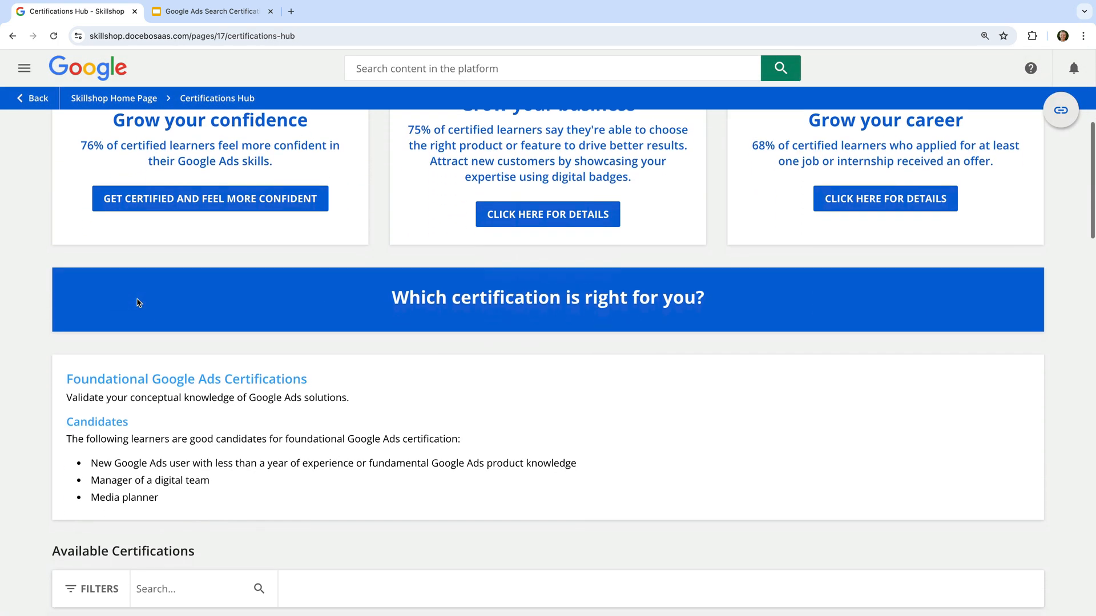
{"action": "scroll", "scroll_direction": "down", "scroll_amount": 3}
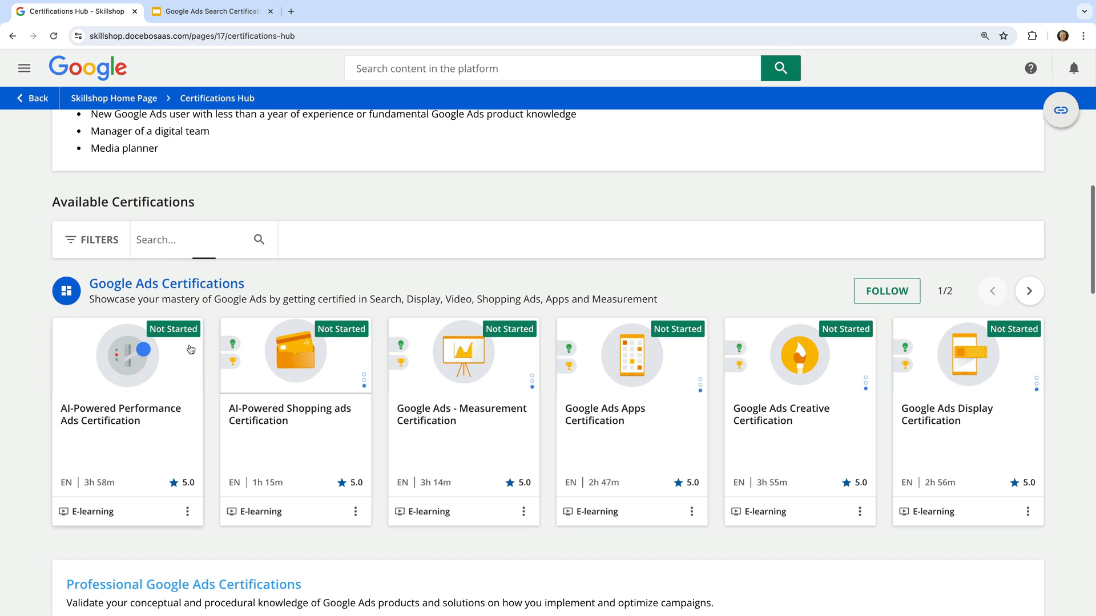
{"action": "scroll", "scroll_direction": "down", "scroll_amount": 3}
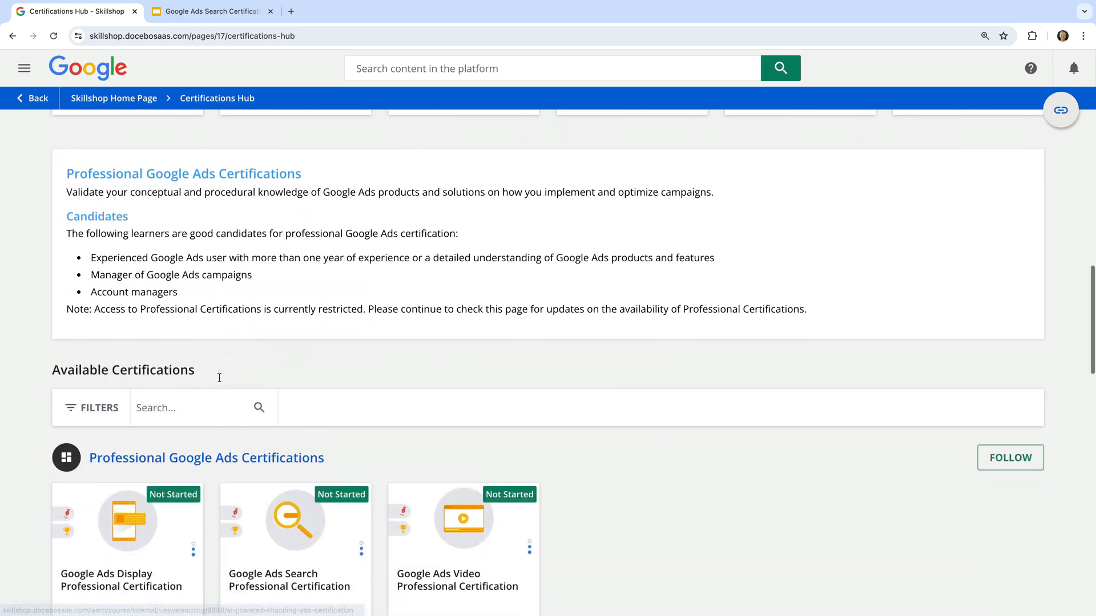
{"action": "scroll", "scroll_direction": "down", "scroll_amount": 3}
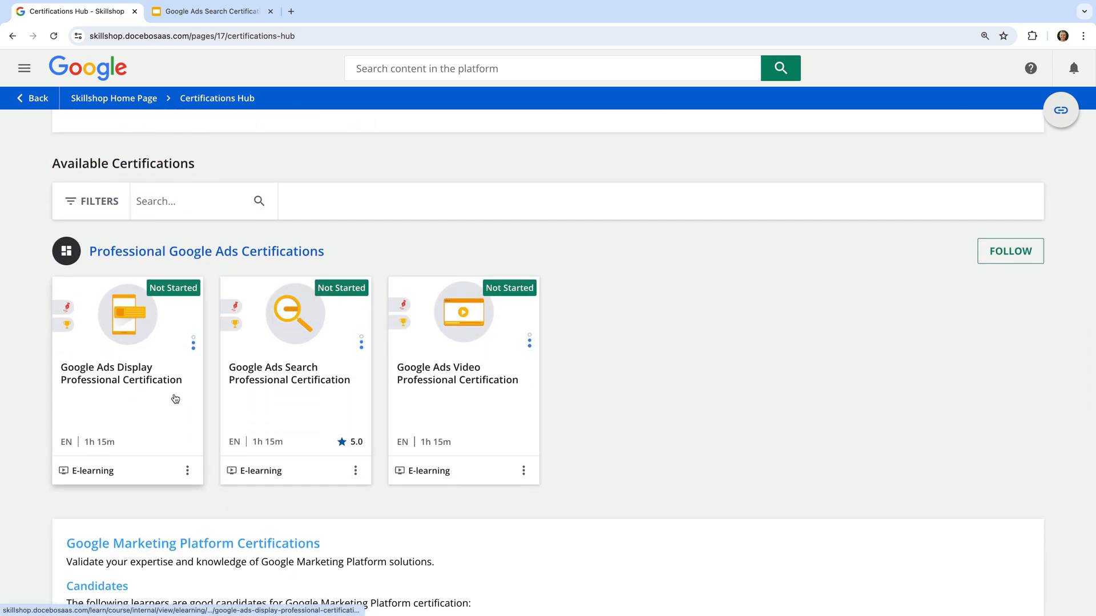
{"action": "mouse_move", "coordinate": [422, 402]}
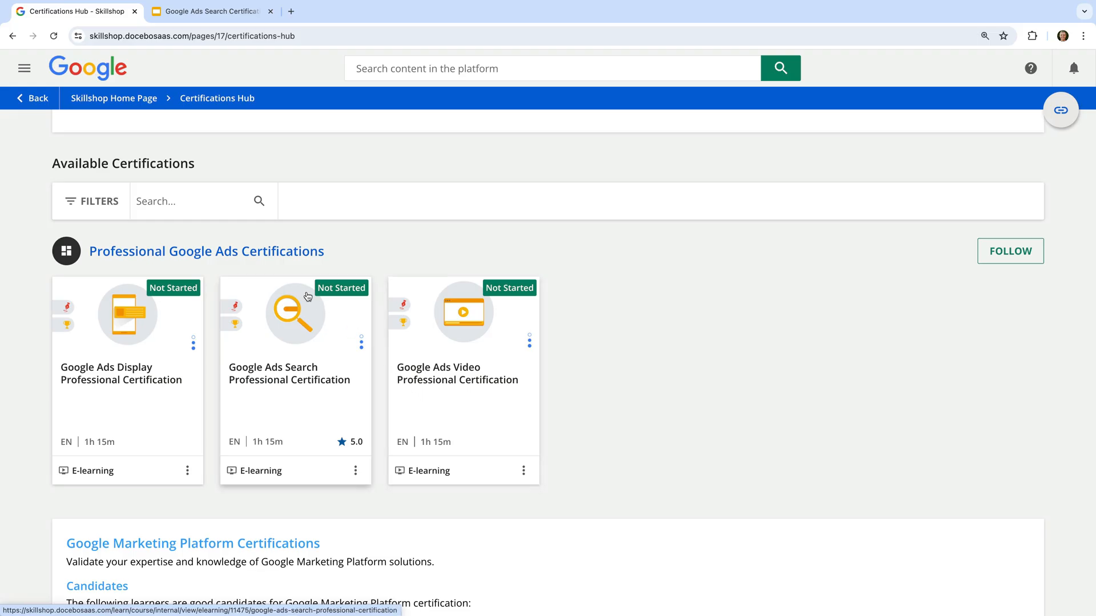
Open My Activities and its Certification tab listing the earned Google Analytics Certification.
{"action": "left_click", "coordinate": [24, 68]}
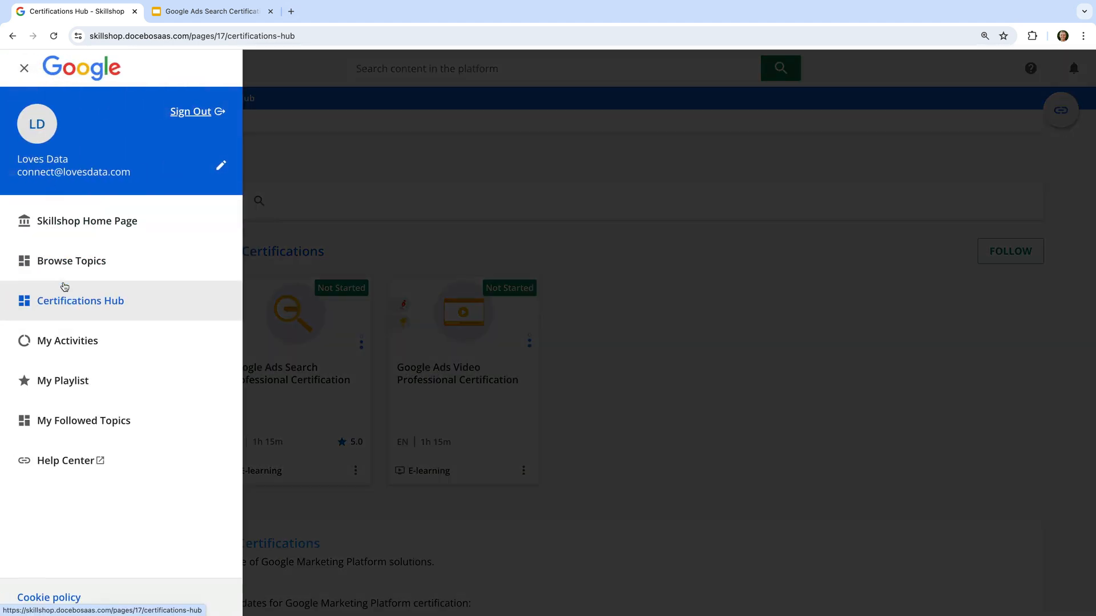
{"action": "left_click", "coordinate": [67, 341]}
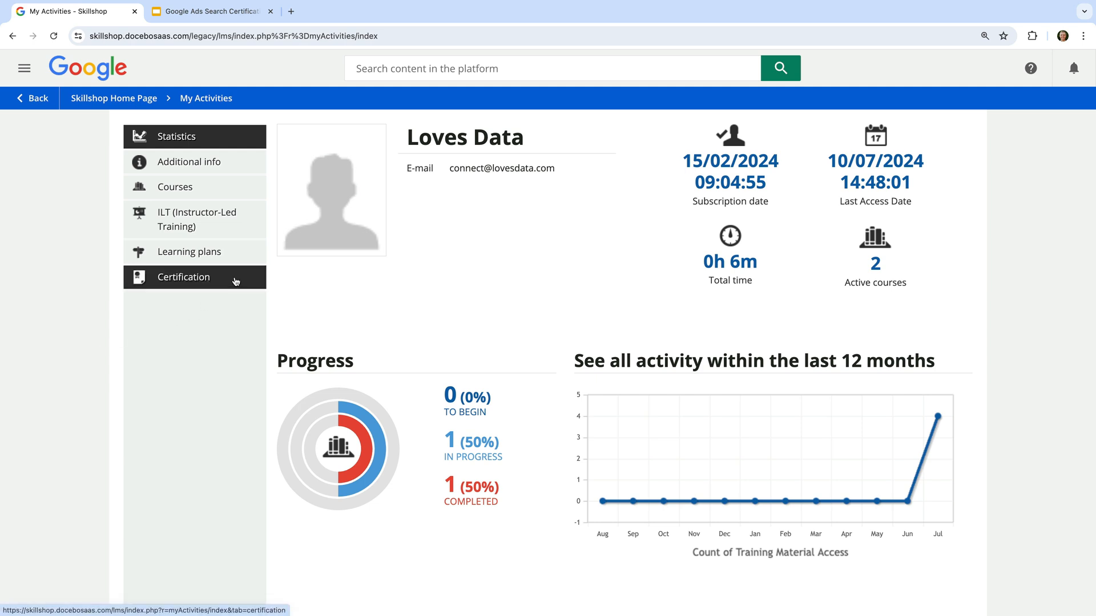
{"action": "left_click", "coordinate": [183, 277]}
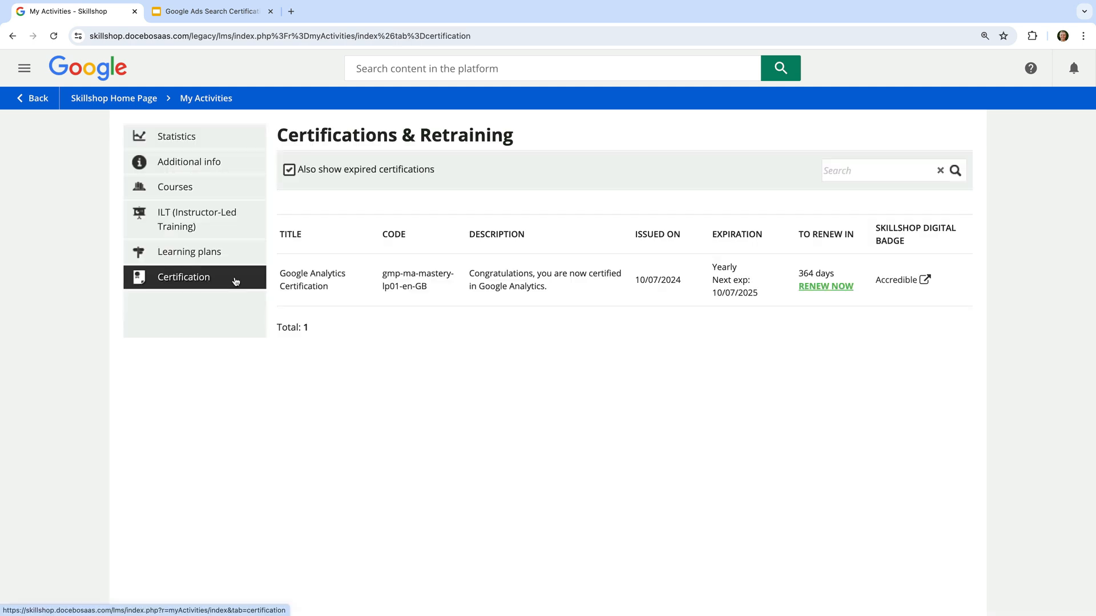
{"action": "mouse_move", "coordinate": [235, 281]}
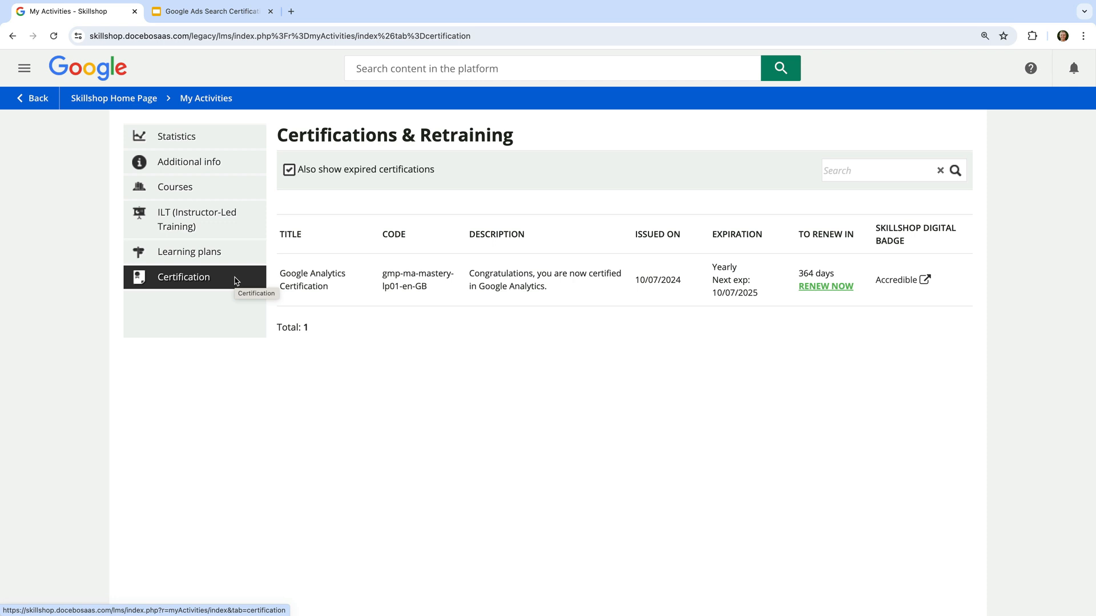
{"action": "mouse_move", "coordinate": [444, 310]}
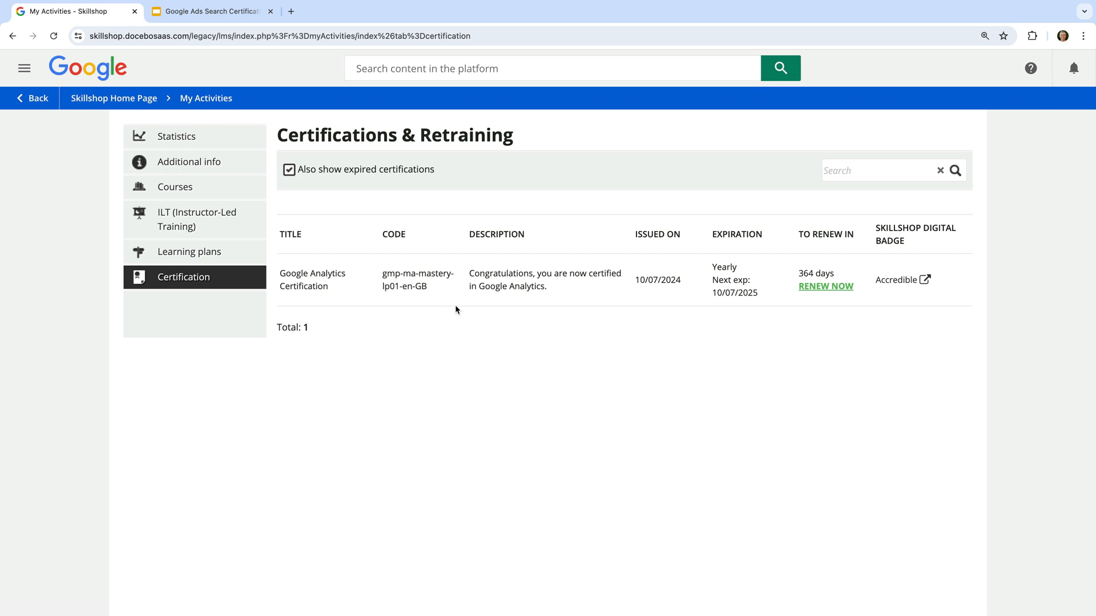
{"action": "mouse_move", "coordinate": [896, 280]}
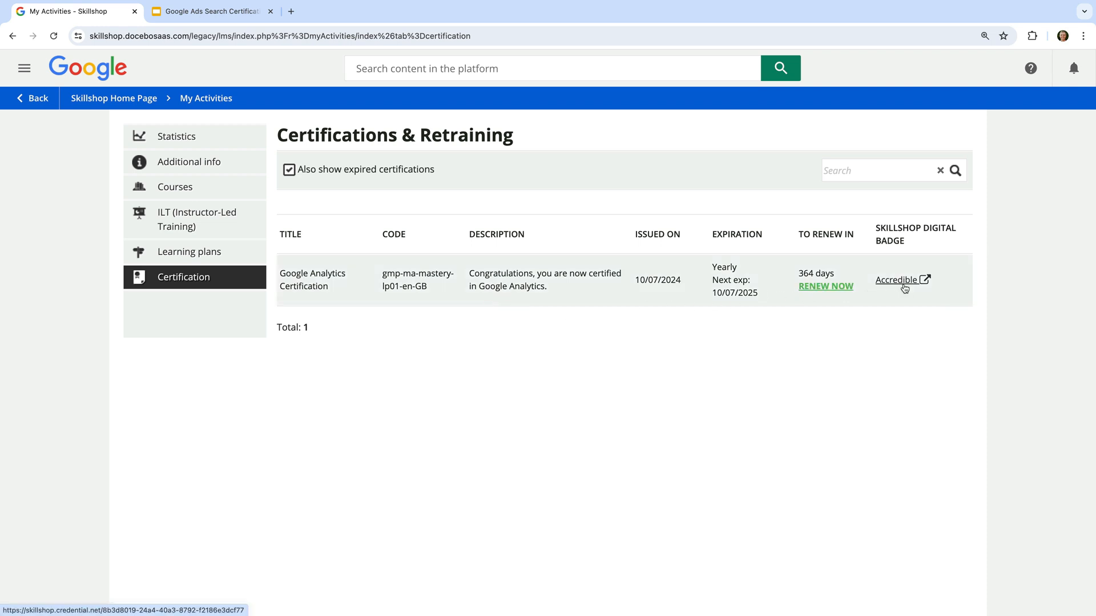
{"action": "mouse_move", "coordinate": [910, 255]}
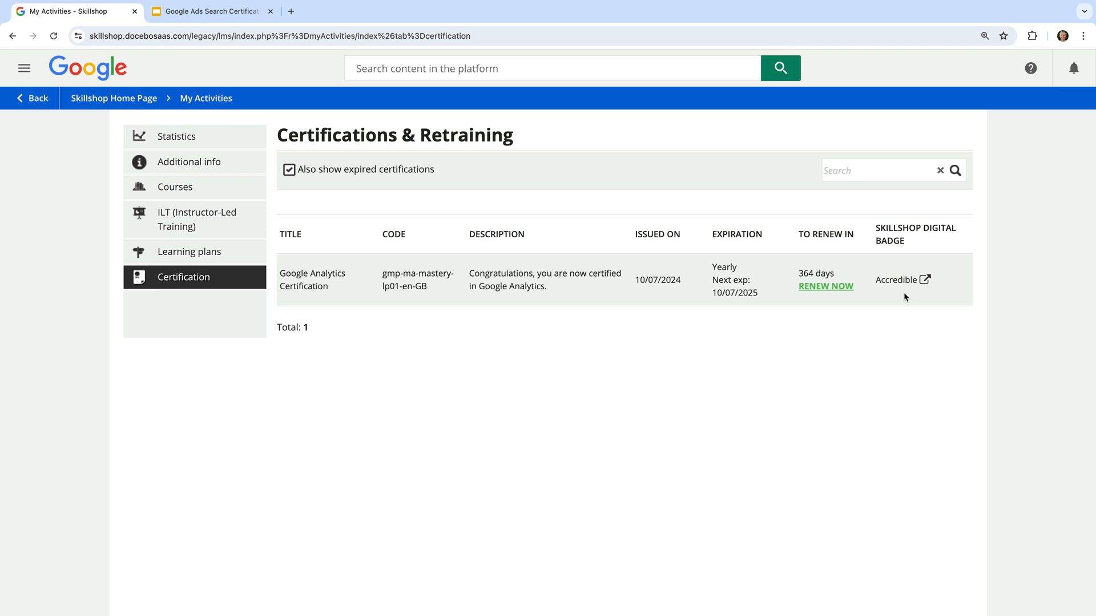
{"action": "mouse_move", "coordinate": [897, 280]}
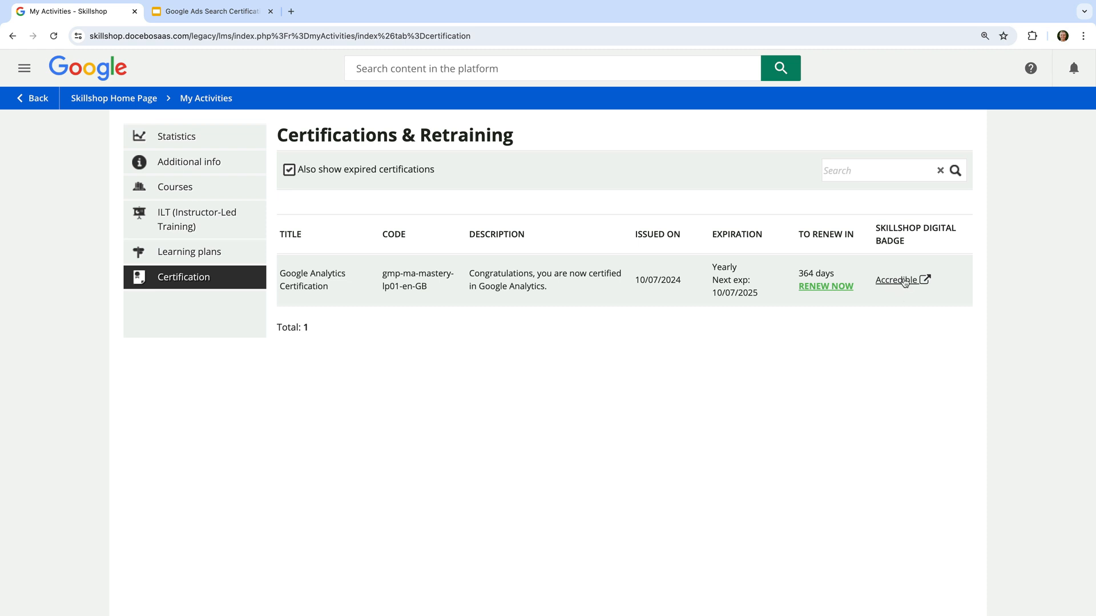
Open the Google Analytics badge on Accredible and dismiss the directory invitation.
{"action": "left_click", "coordinate": [898, 280]}
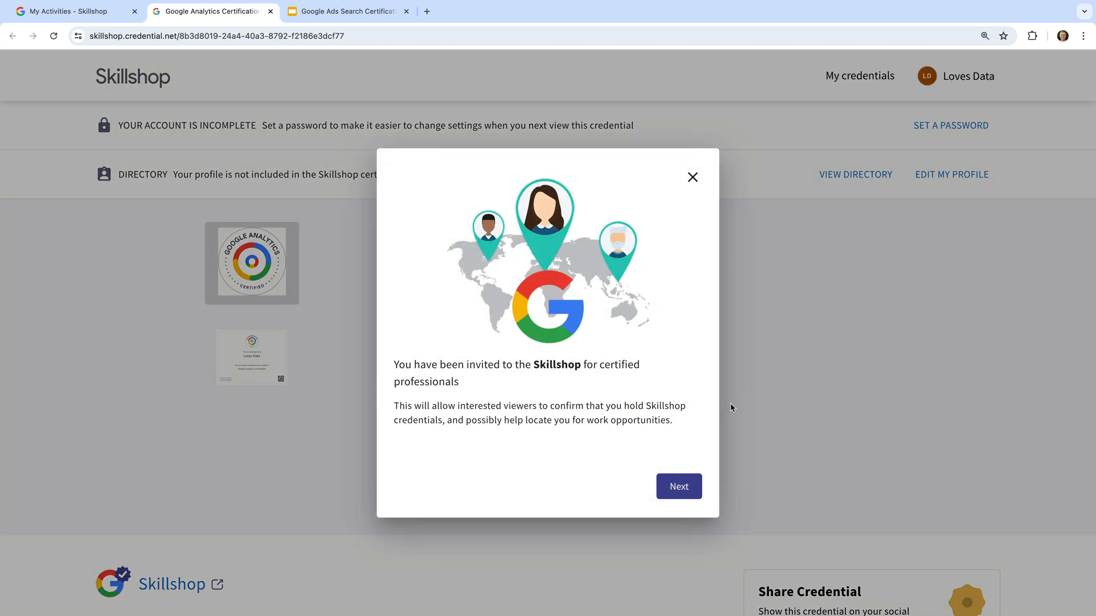
{"action": "left_click", "coordinate": [691, 177]}
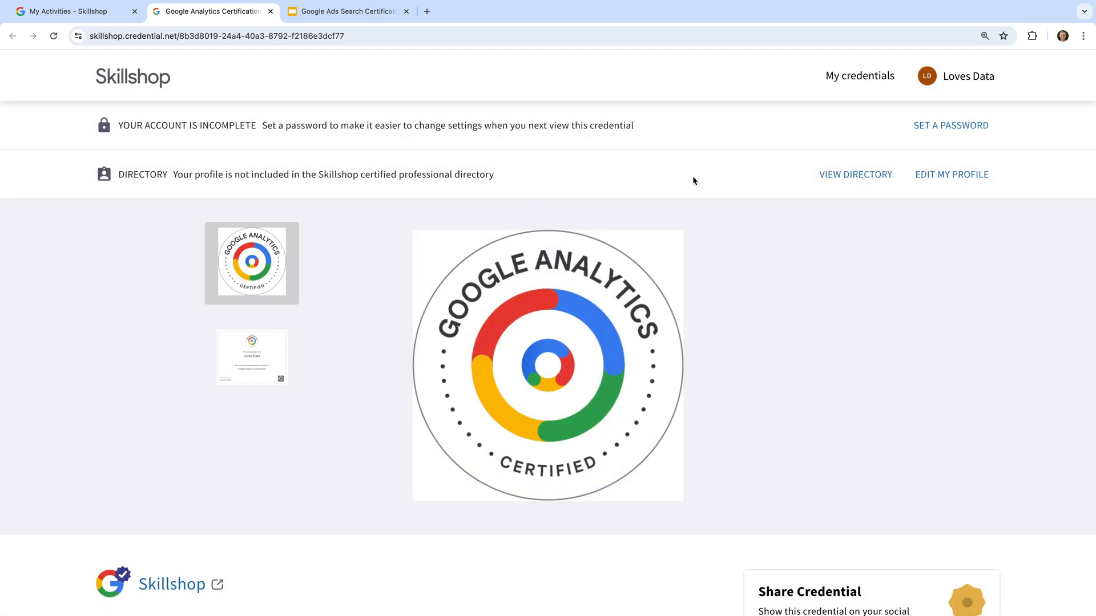